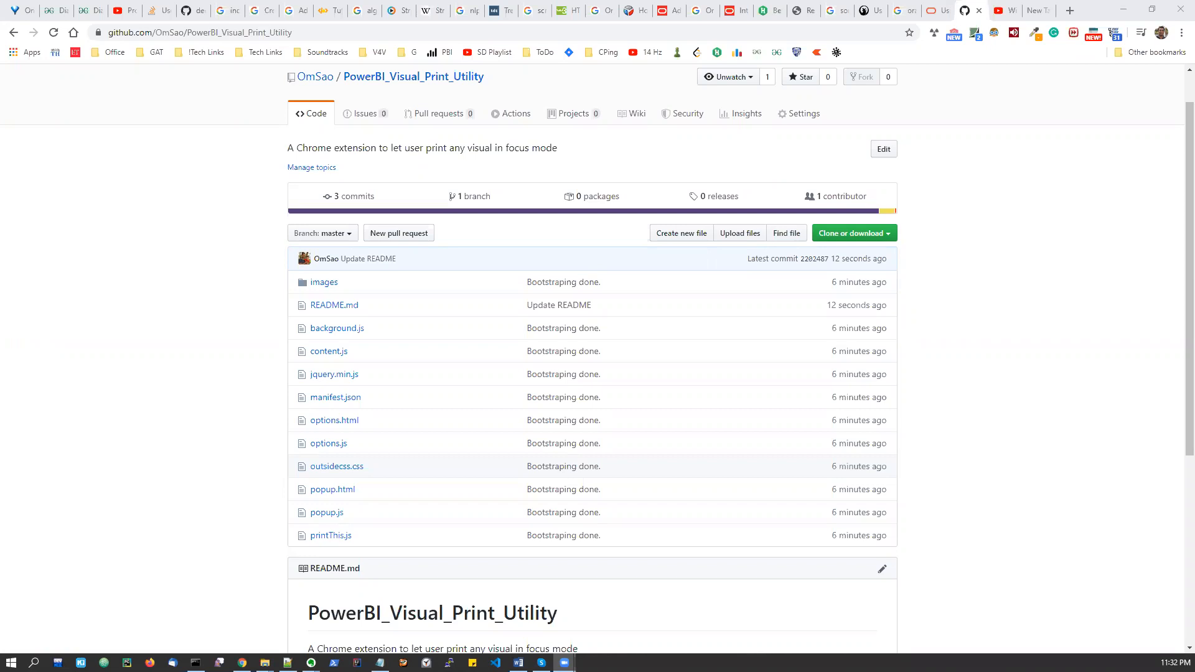
mouse_move(174, 440)
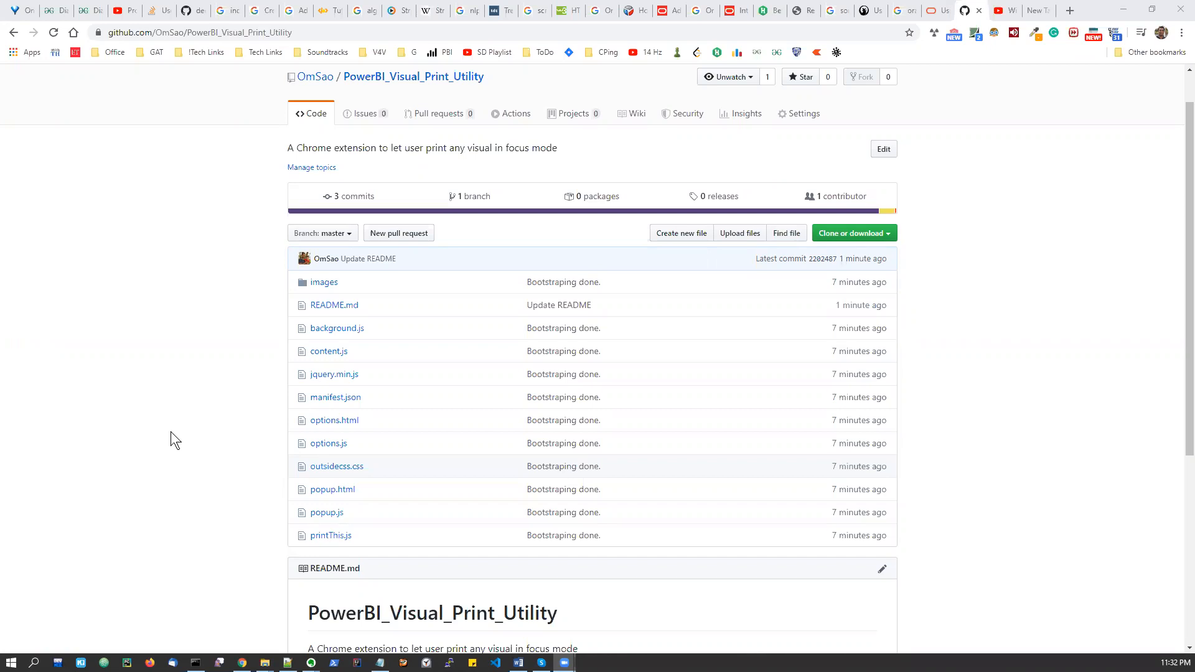
mouse_move(151, 442)
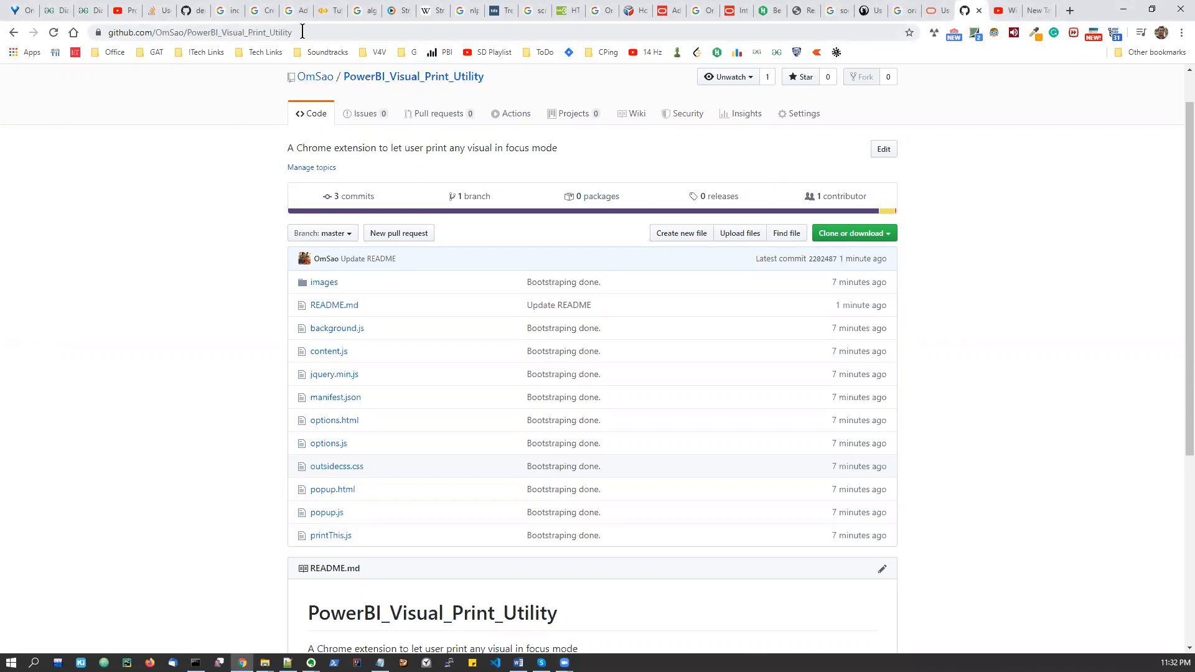
mouse_move(864, 237)
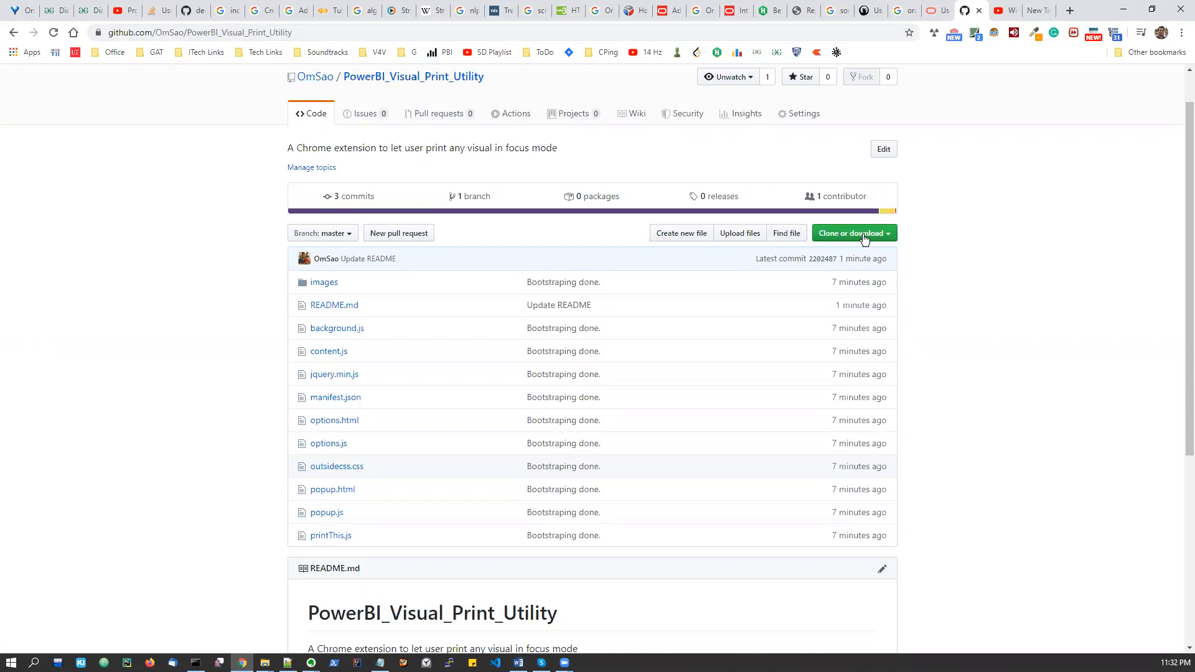
mouse_move(996, 239)
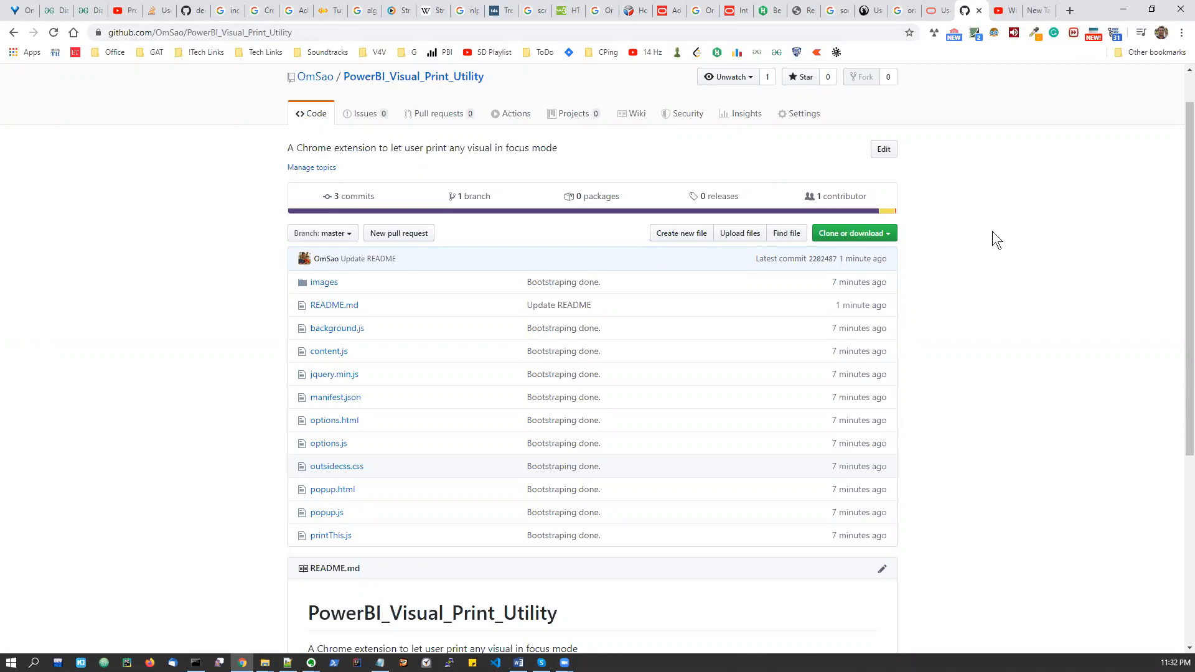
Open Chrome's Settings page from the three-dot browser menu.
left_click(1179, 32)
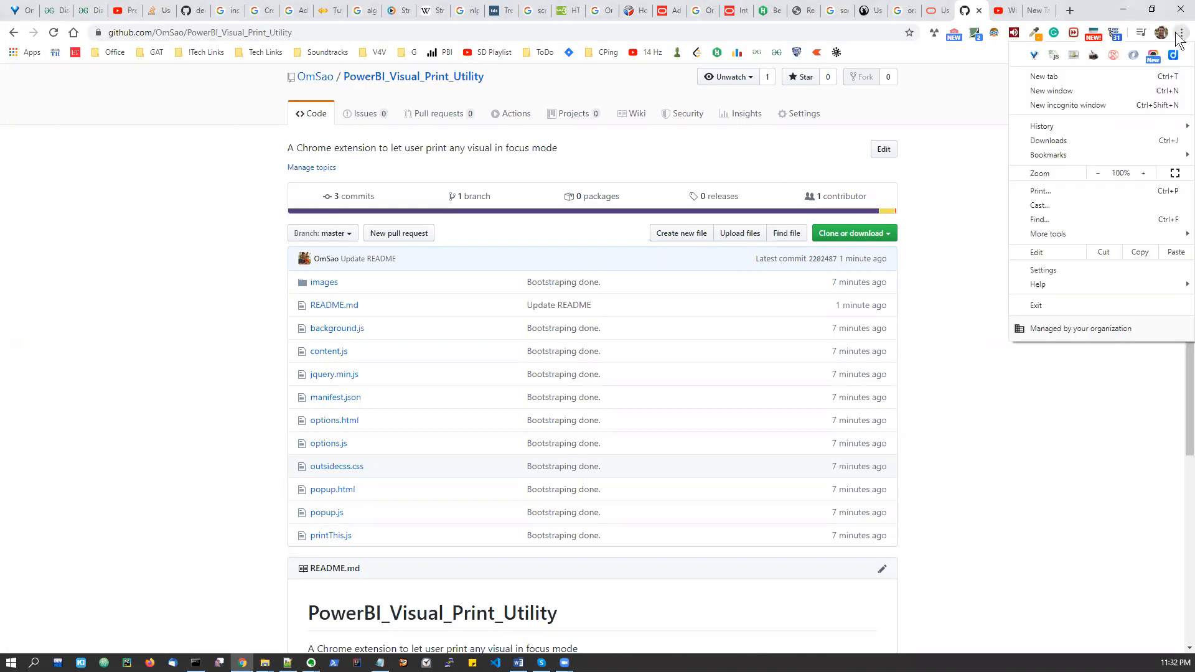
mouse_move(1044, 270)
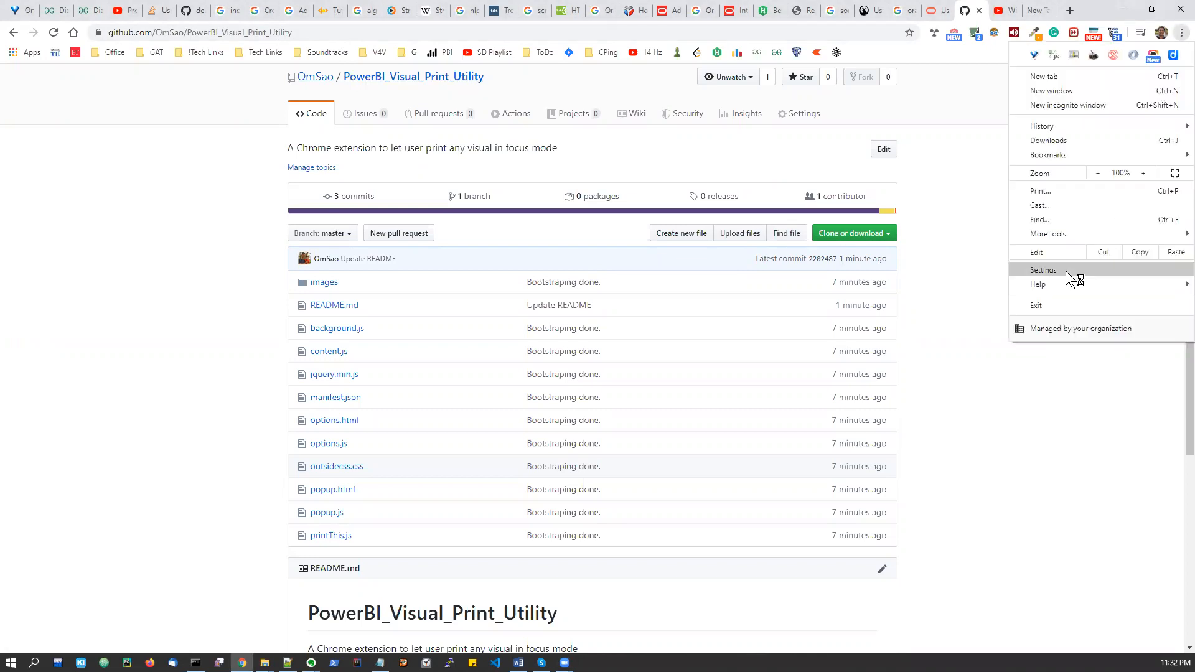
left_click(1044, 269)
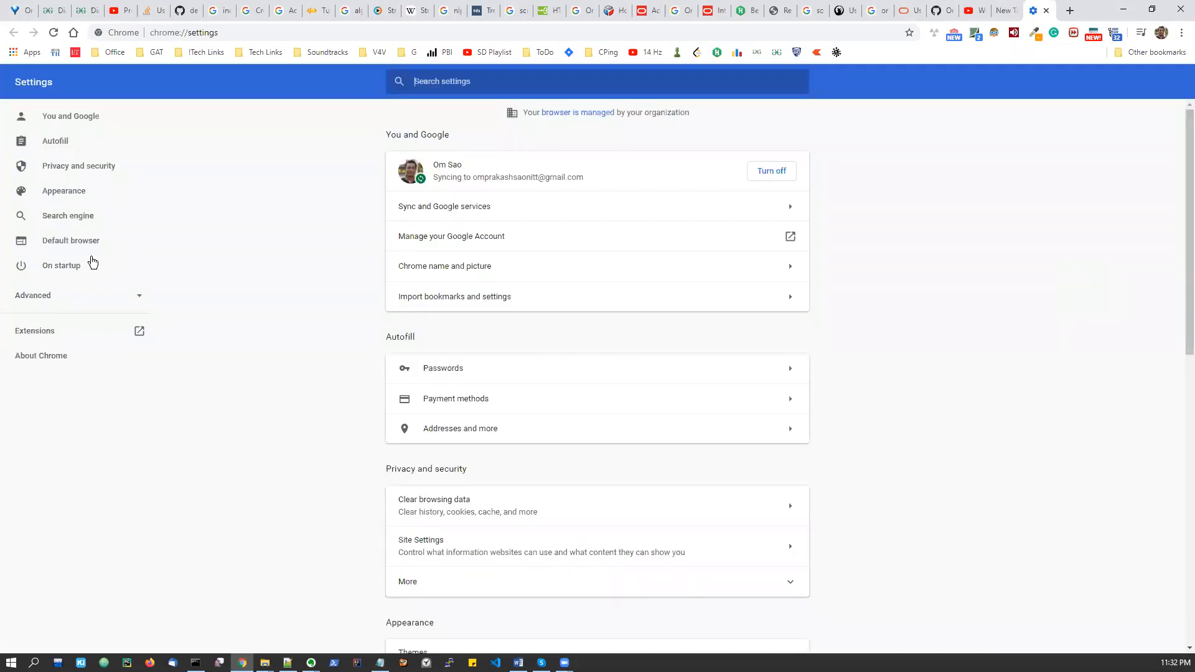
mouse_move(45, 339)
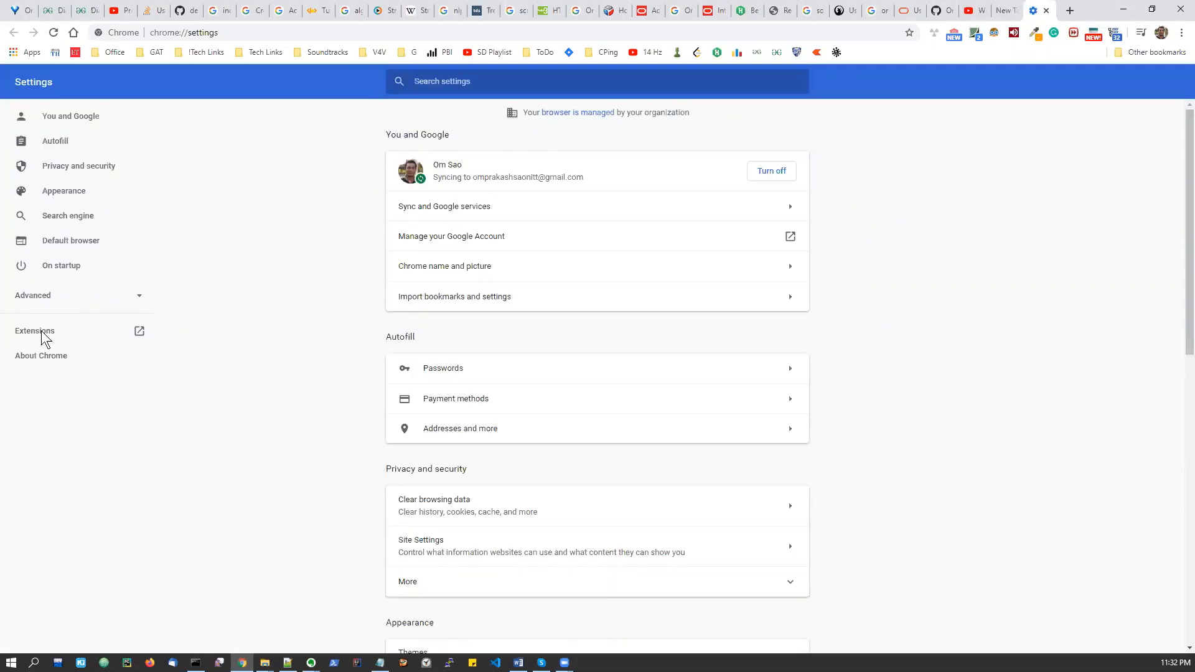
Go to the Extensions page from the Settings sidebar and scroll through the installed list.
left_click(35, 332)
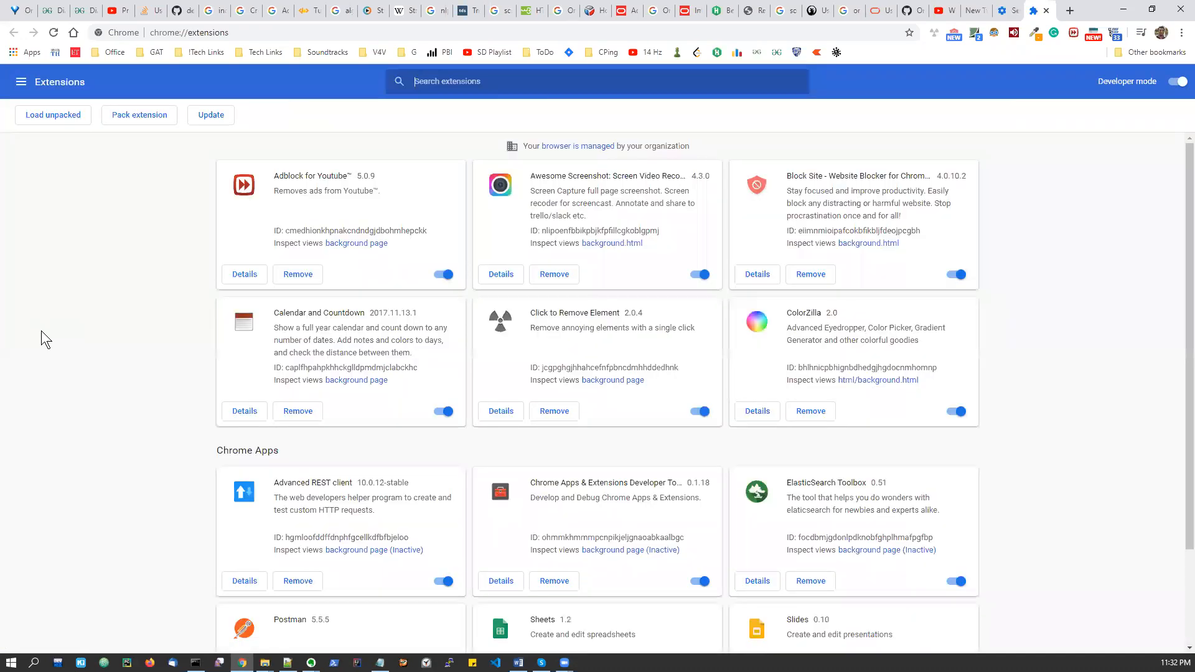
scroll("down", 3)
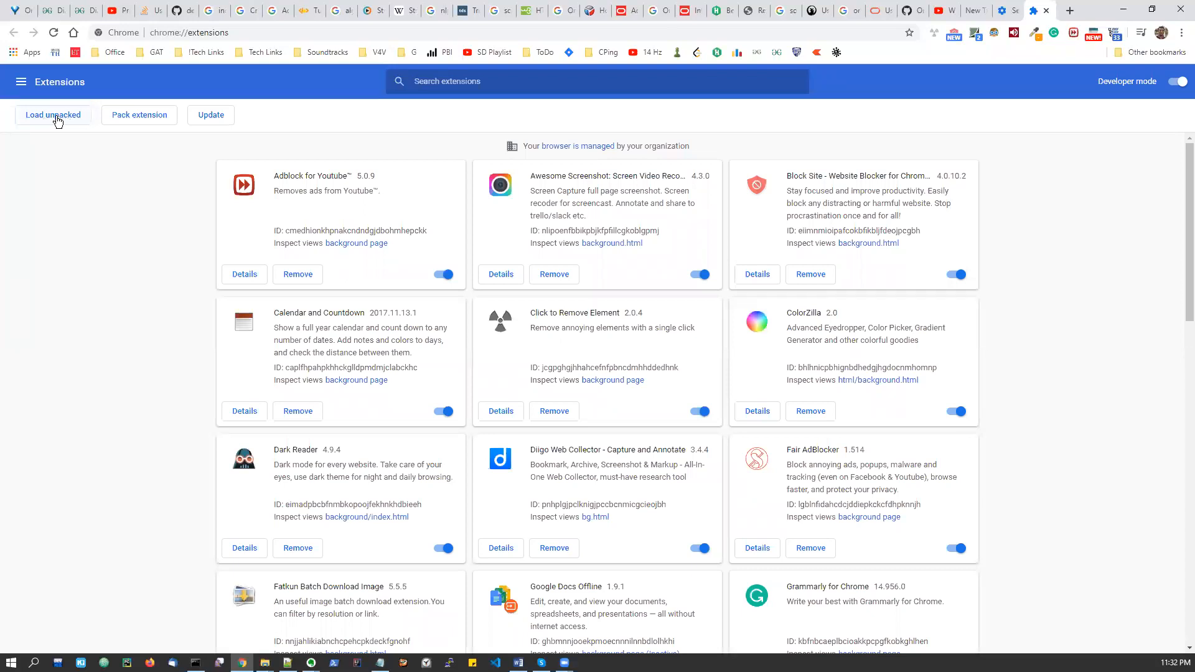
mouse_move(52, 121)
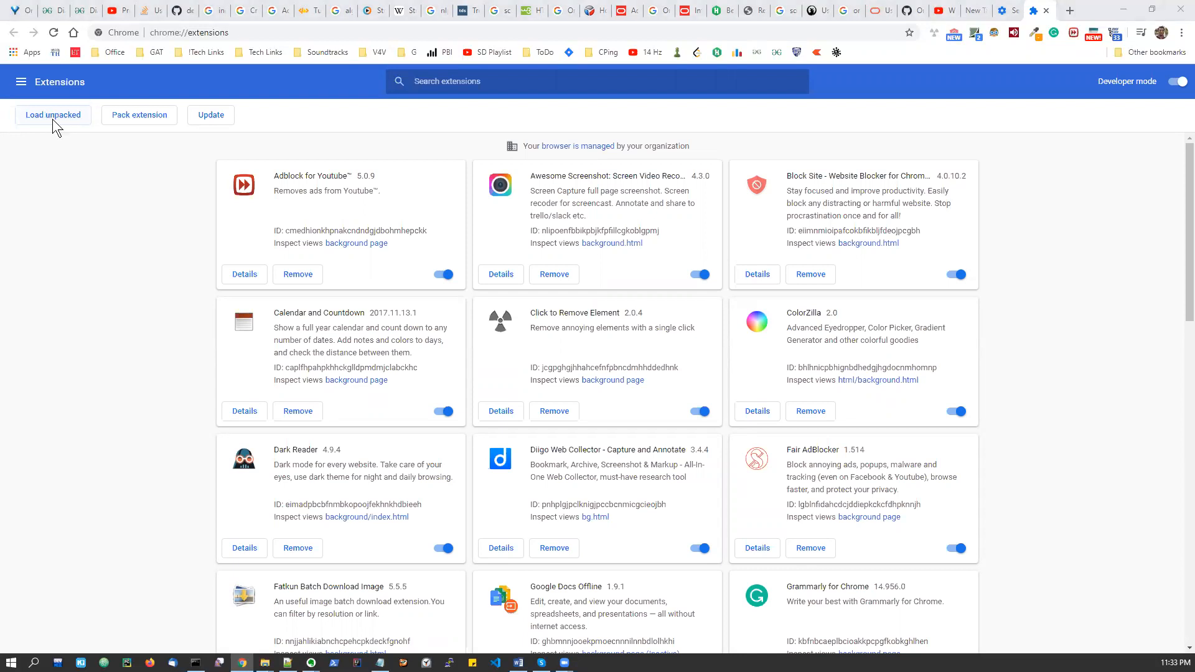
Load the PowerBI_Visual_Print_Utility folder from Chrome_Extension_Forge as an unpacked extension.
left_click(52, 114)
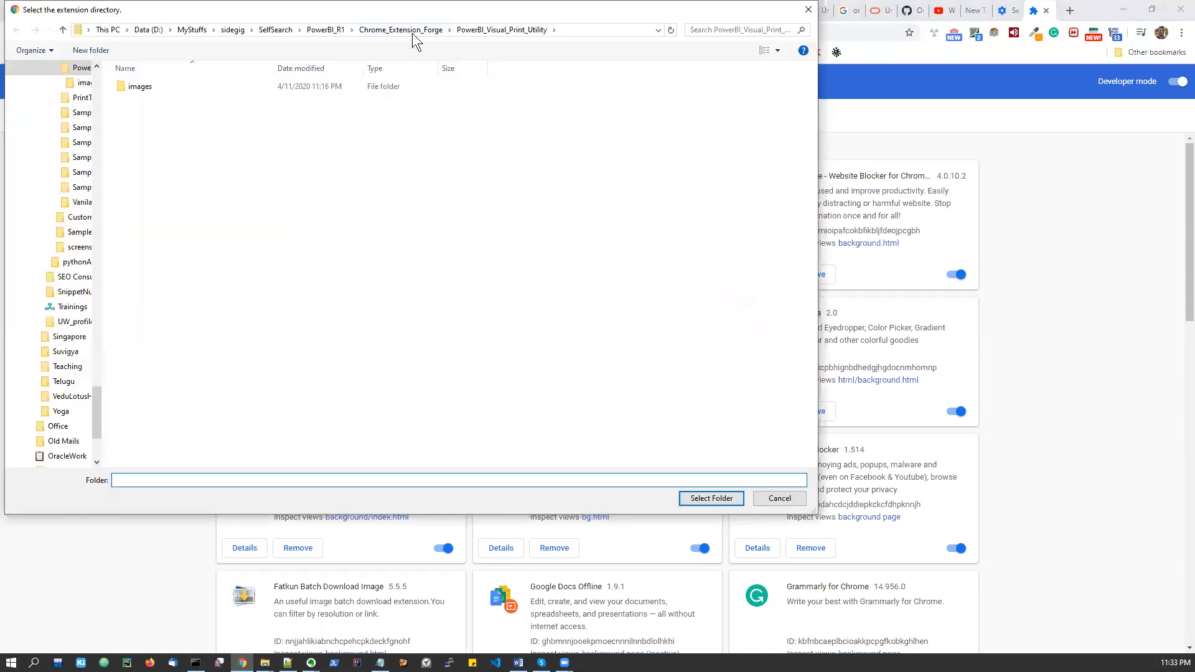
left_click(400, 30)
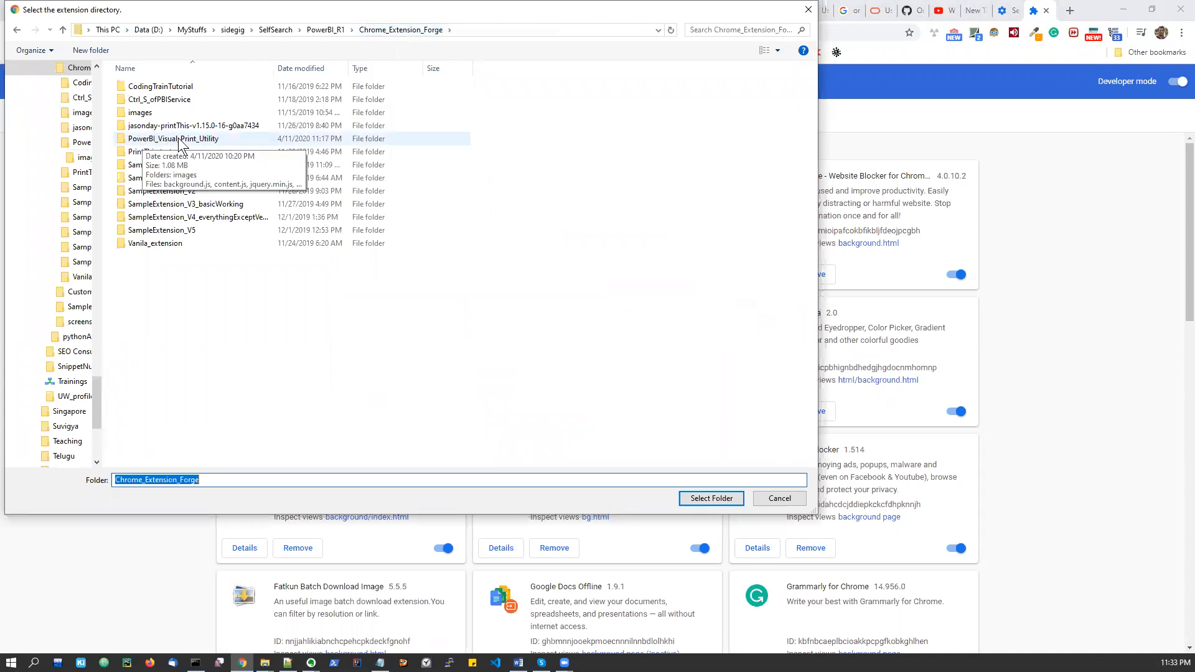
left_click(173, 139)
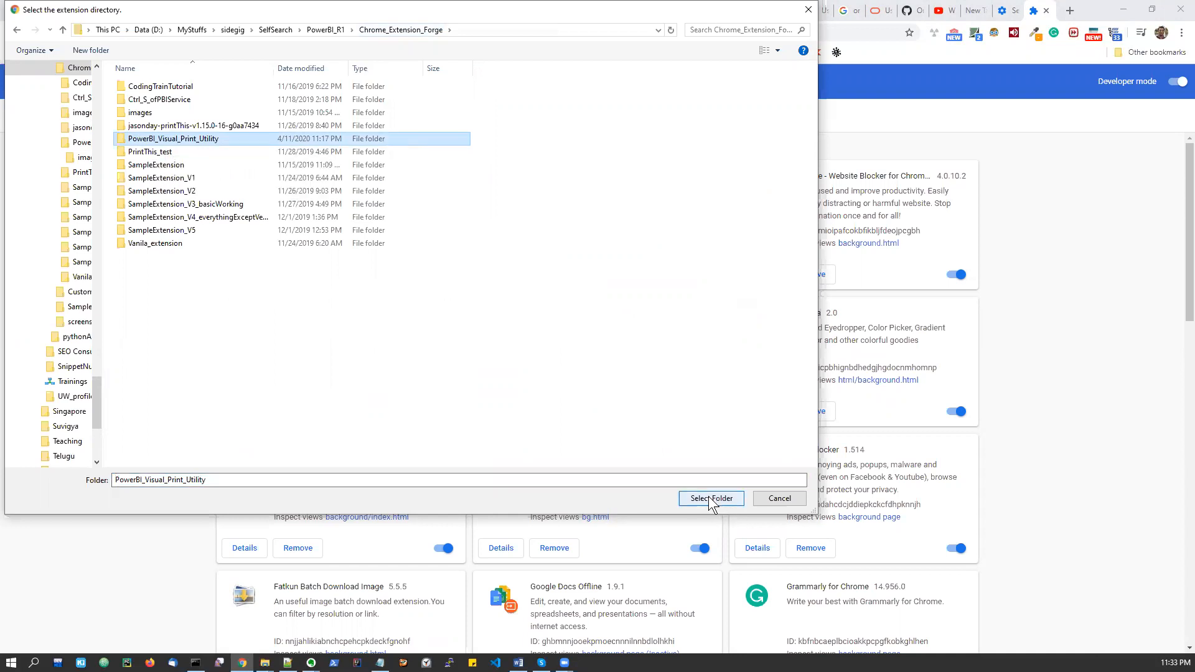
left_click(709, 498)
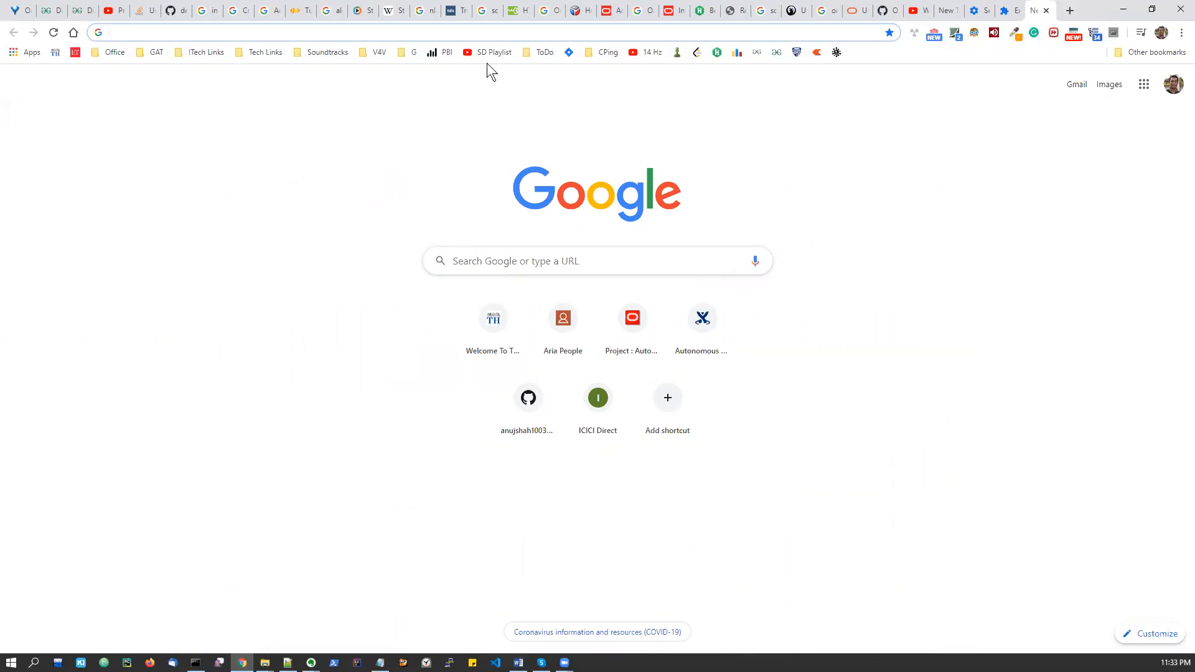
mouse_move(441, 52)
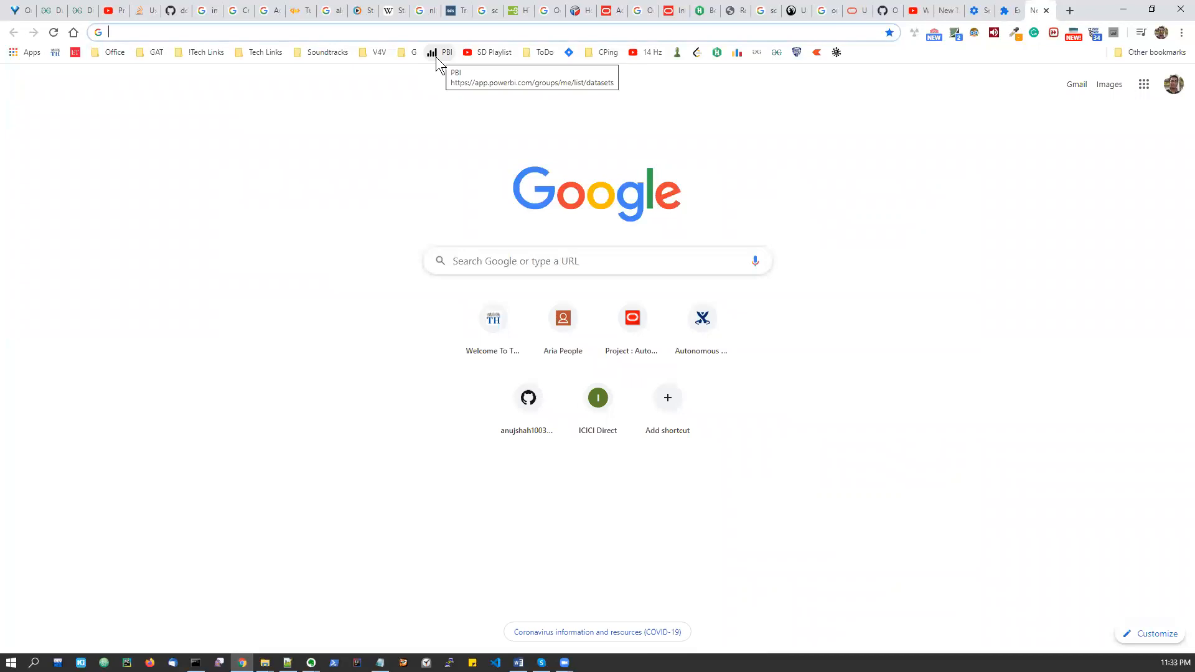
mouse_move(439, 61)
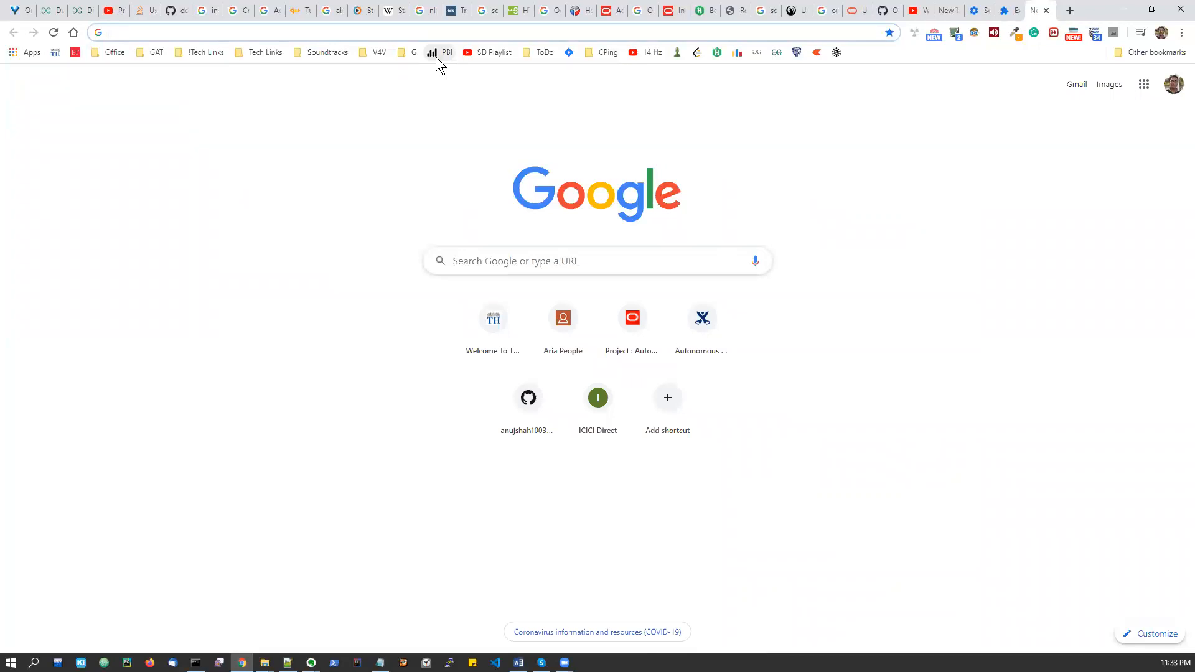
Open My workspace's Datasets list in the Power BI service via the PBI bookmark.
left_click(440, 52)
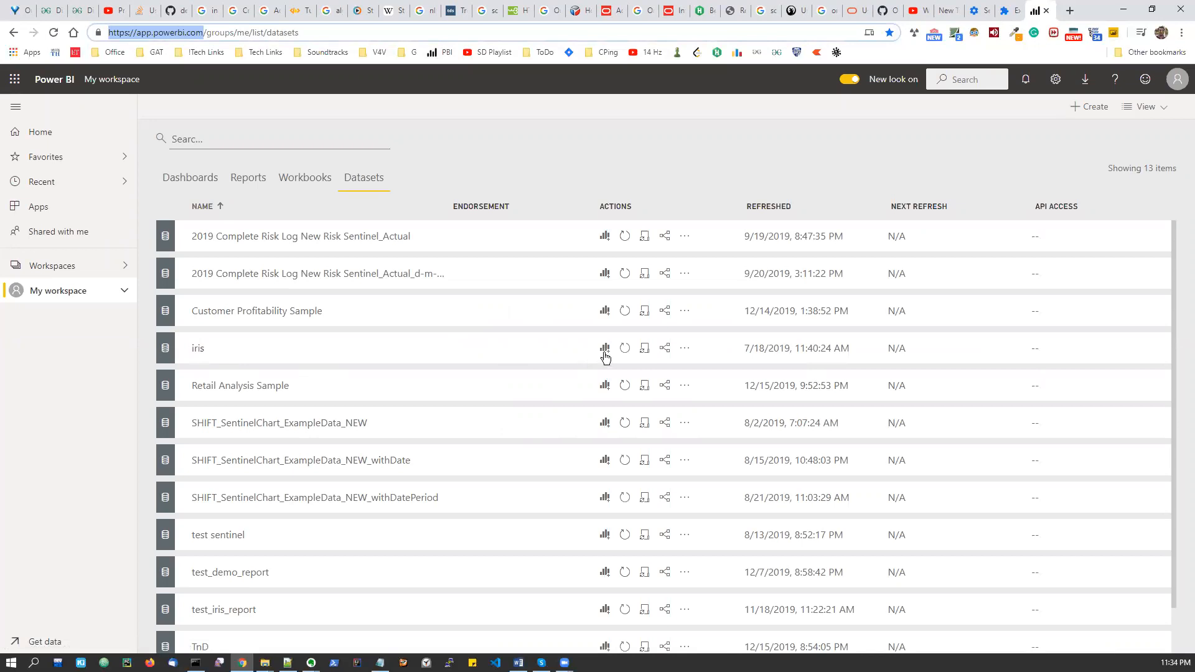
Create a report on the iris dataset with a stacked column chart of PetalLength, PetalWidth and SepalLength.
left_click(604, 347)
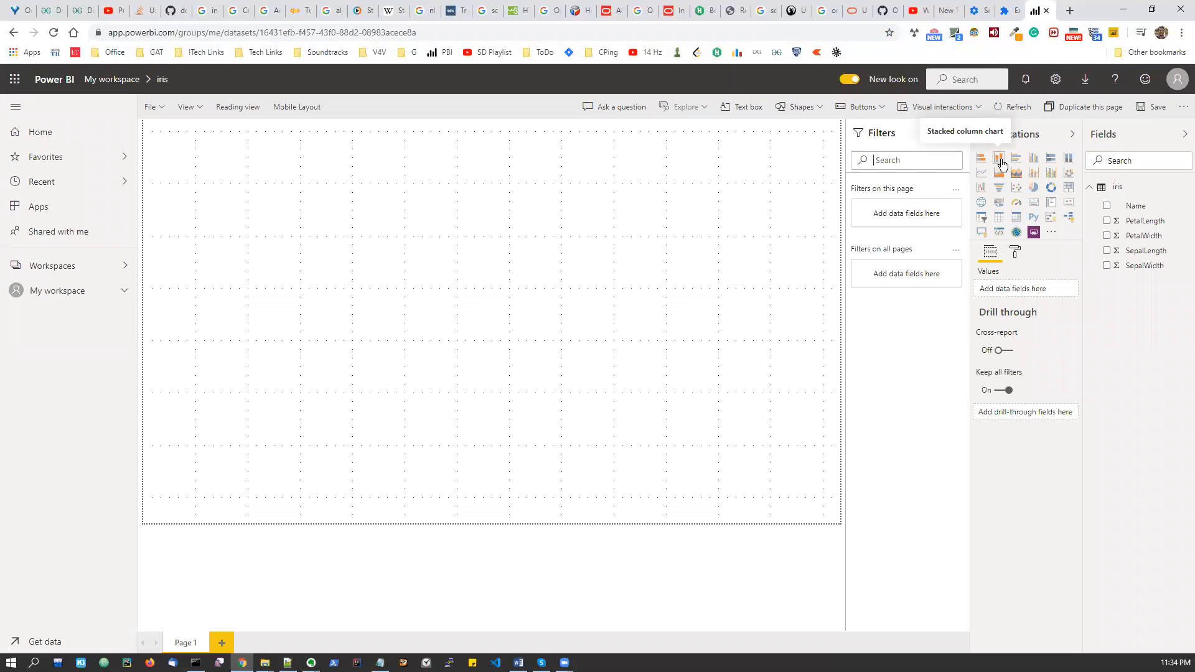
left_click(1000, 158)
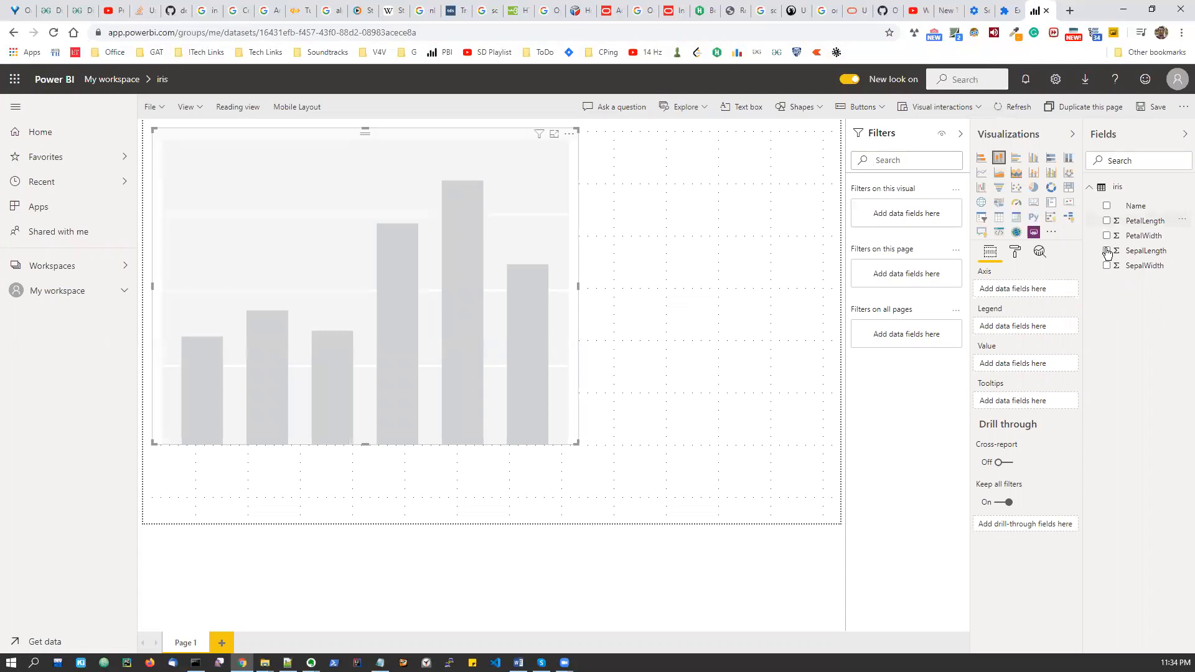
left_click(1107, 251)
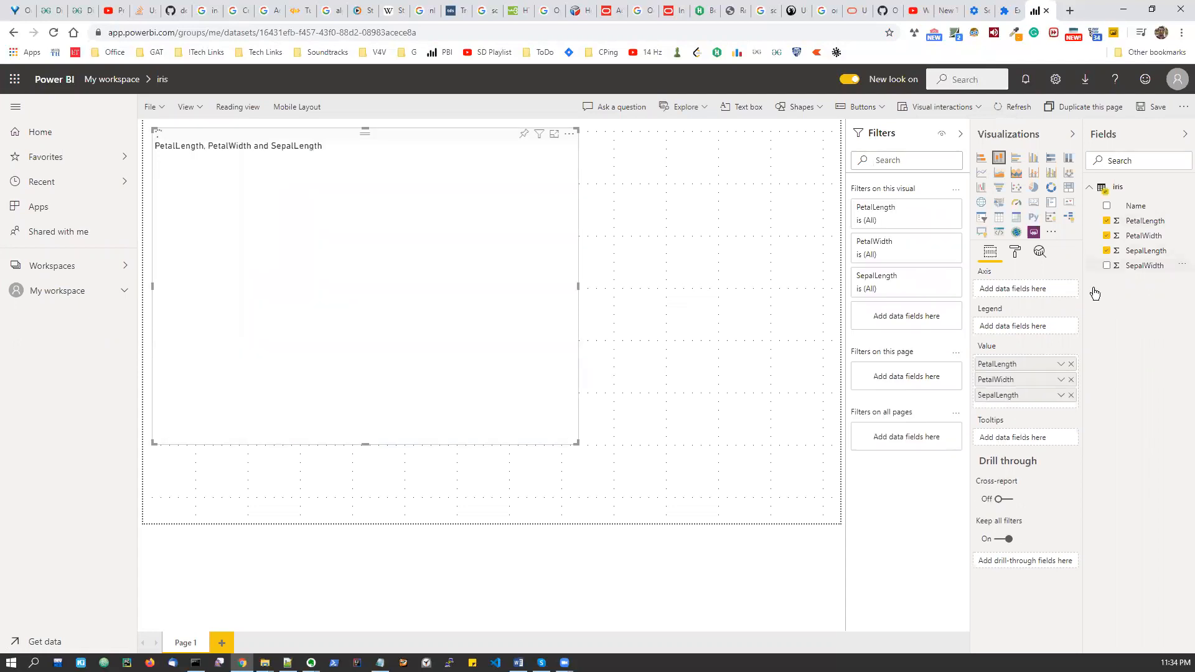
left_click(1108, 265)
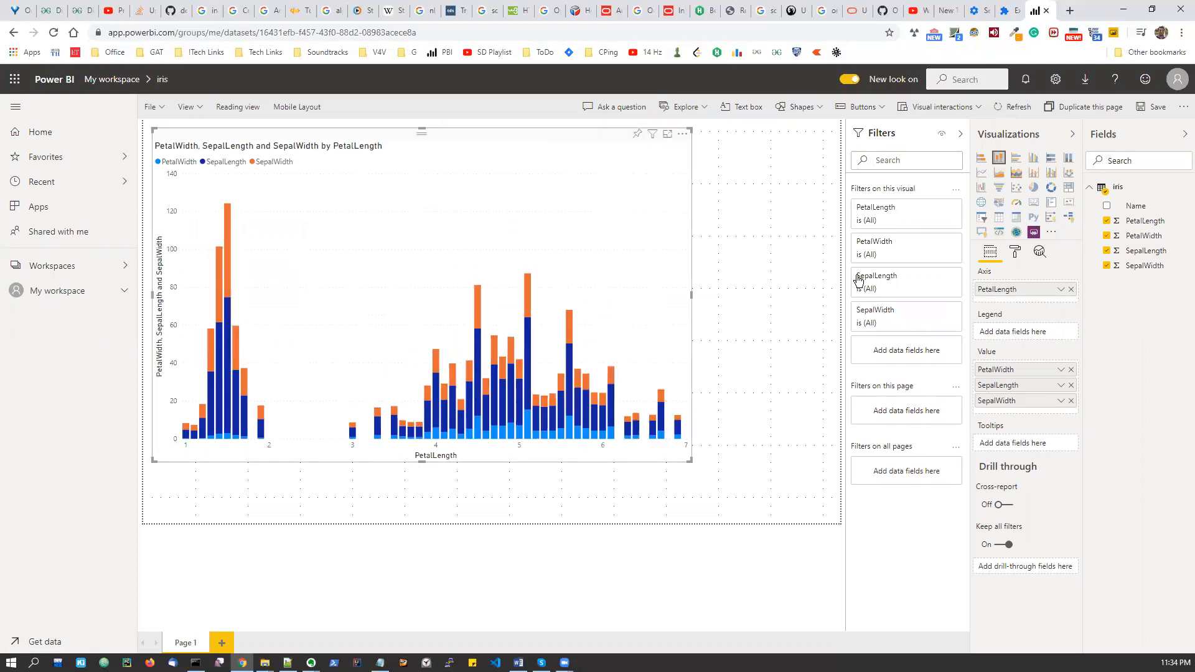
mouse_move(804, 276)
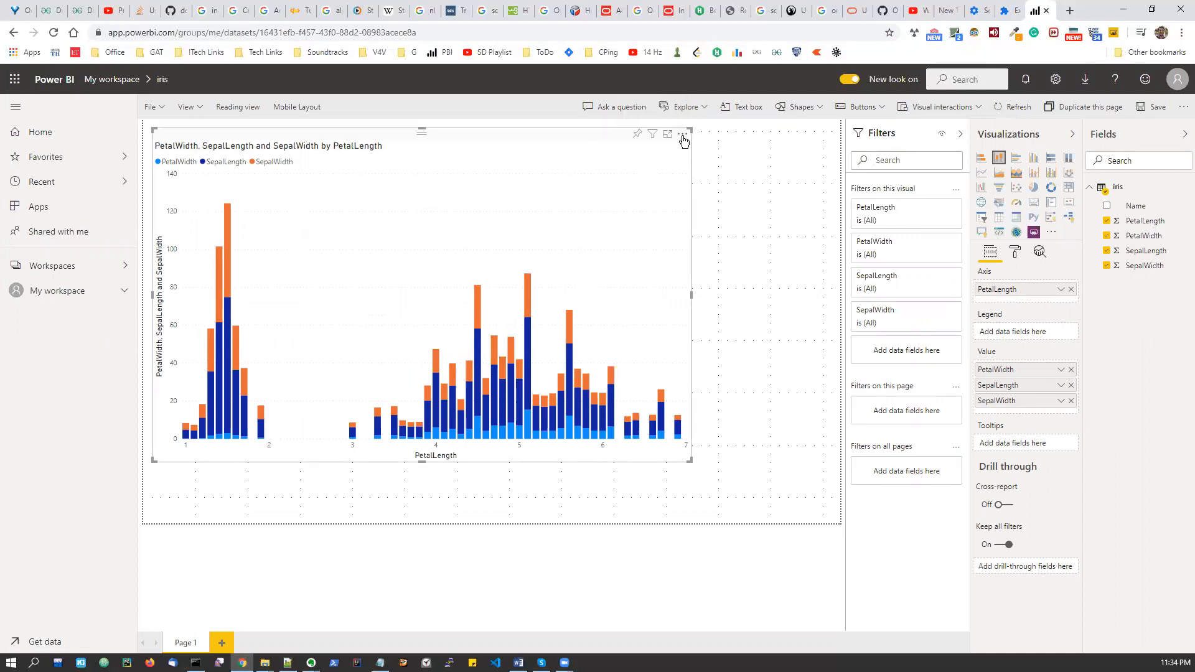
mouse_move(668, 134)
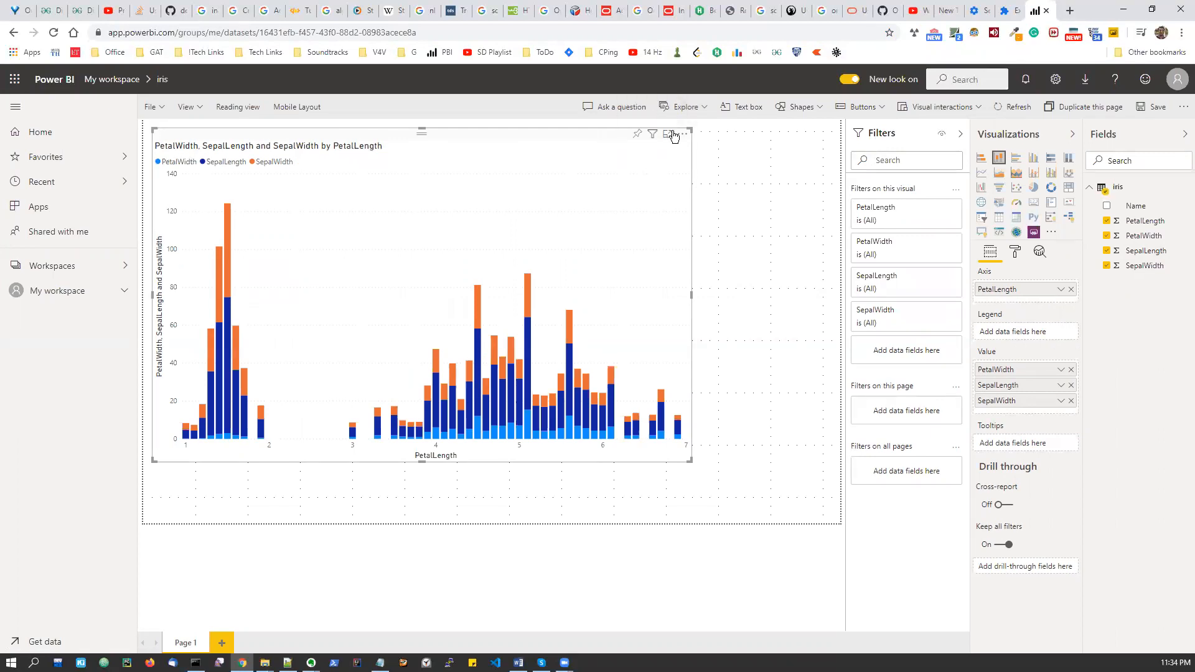
left_click(674, 134)
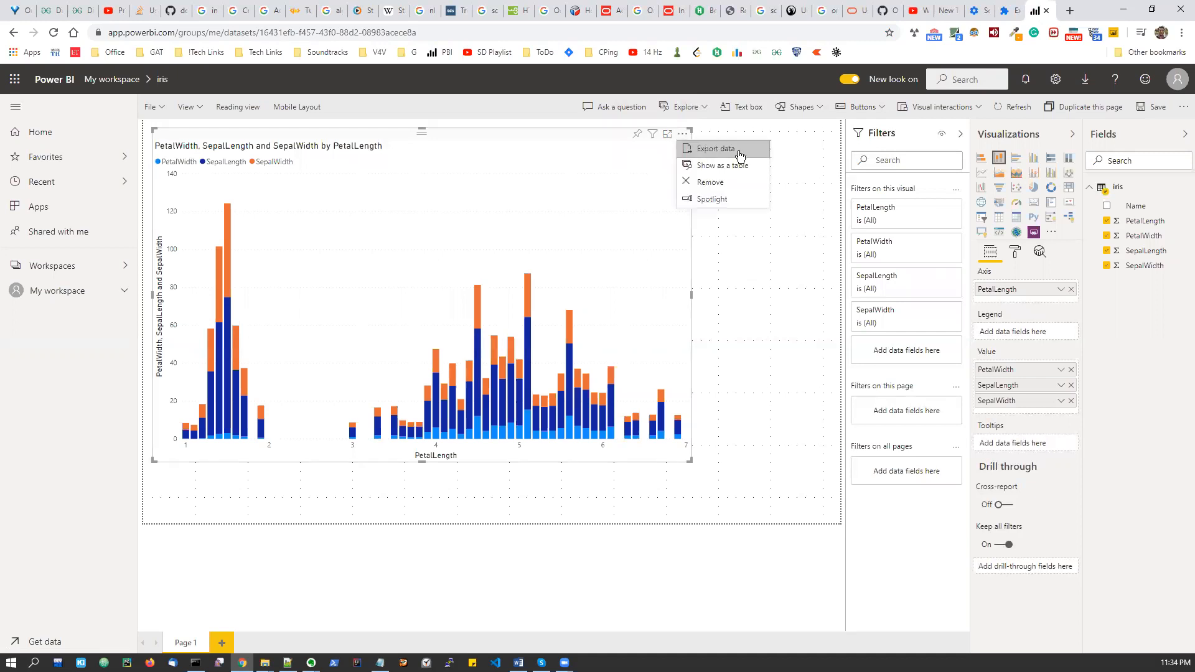
mouse_move(708, 181)
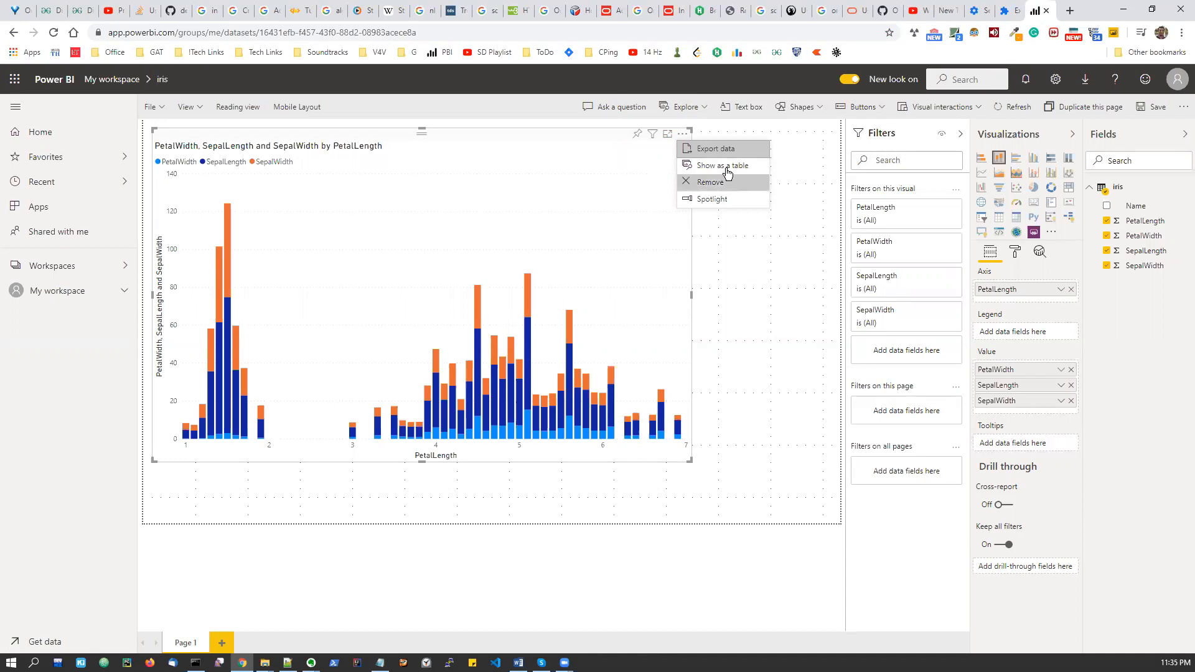
mouse_move(639, 230)
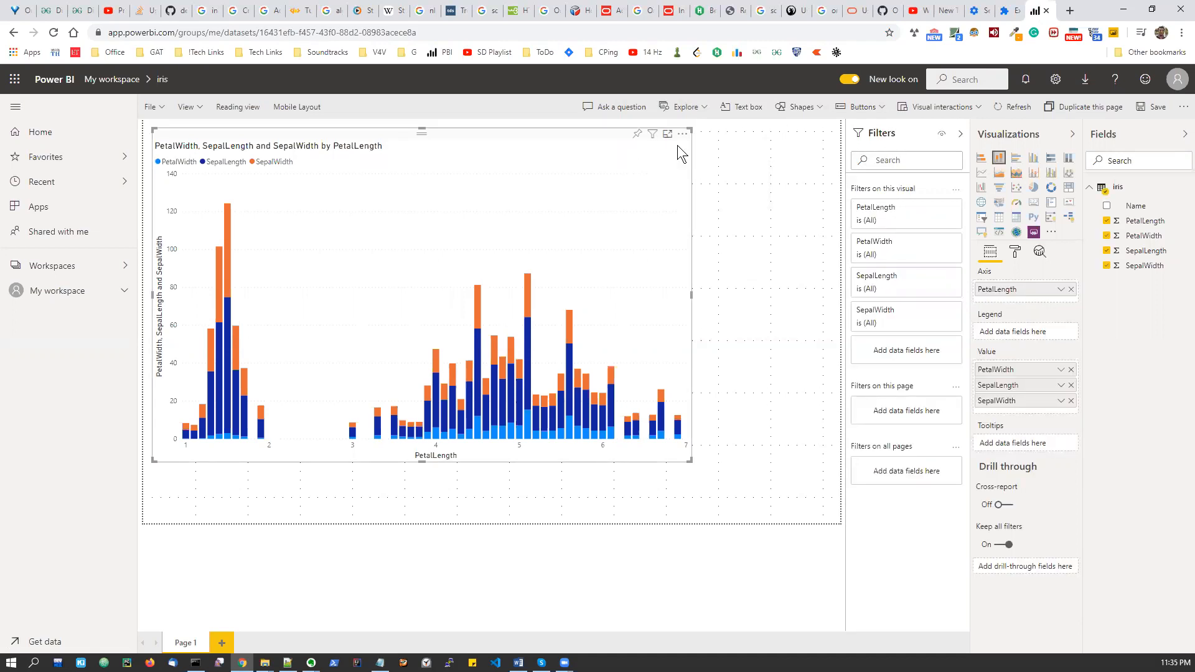
Put the column chart in focus mode and collapse the Filters and Visualizations panes.
left_click(668, 133)
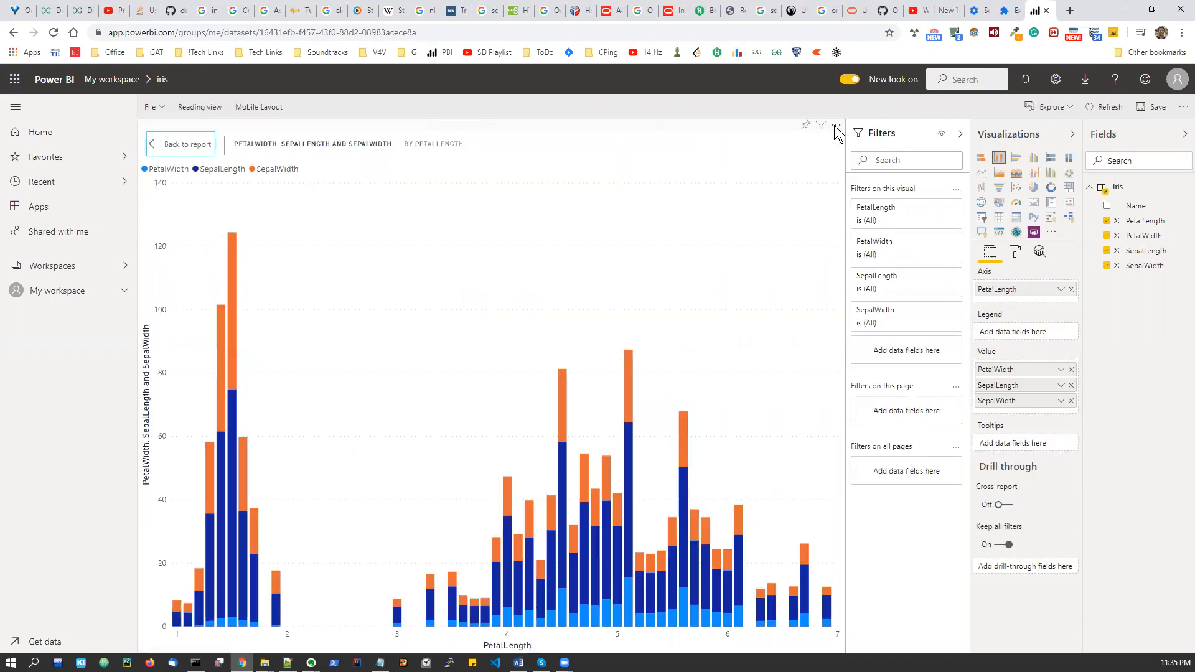
left_click(834, 133)
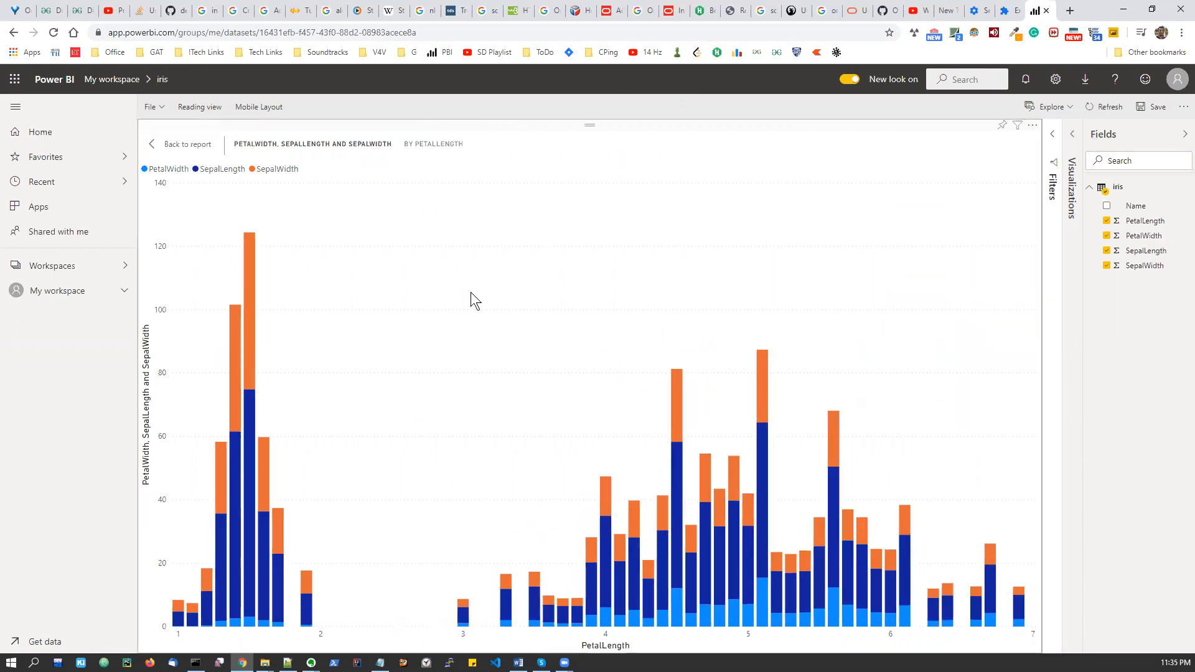
mouse_move(417, 199)
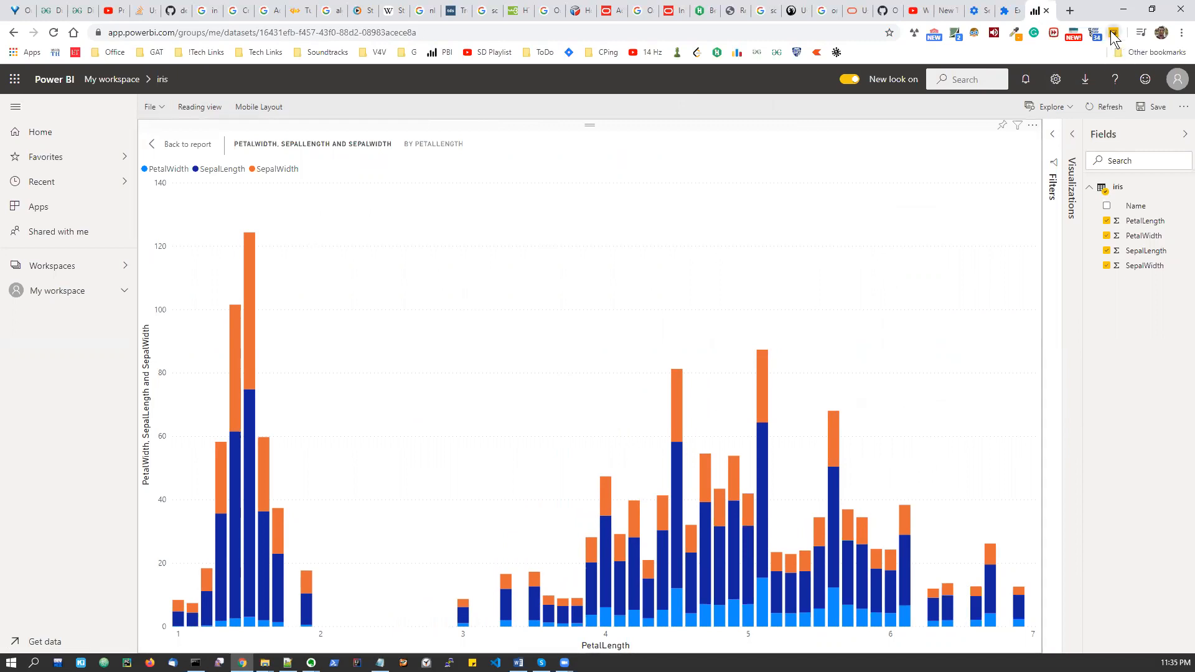
Enable the extension's Print Button, toggling it and the header timestamp off and on, leaving all header options enabled.
left_click(1113, 32)
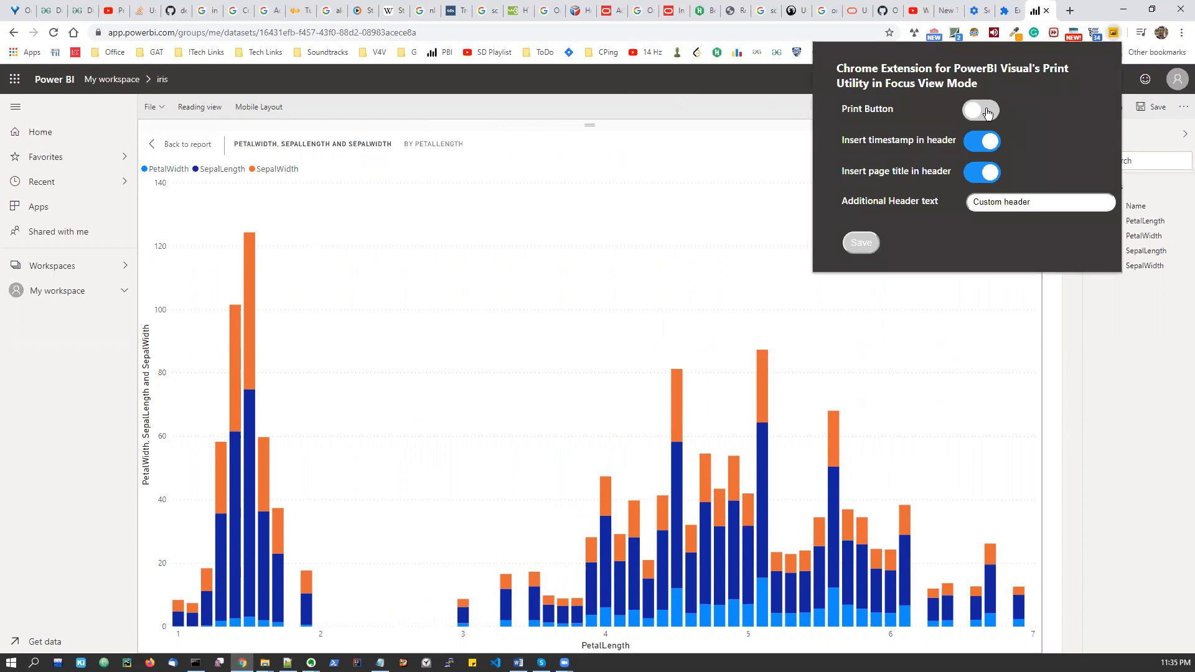
left_click(982, 110)
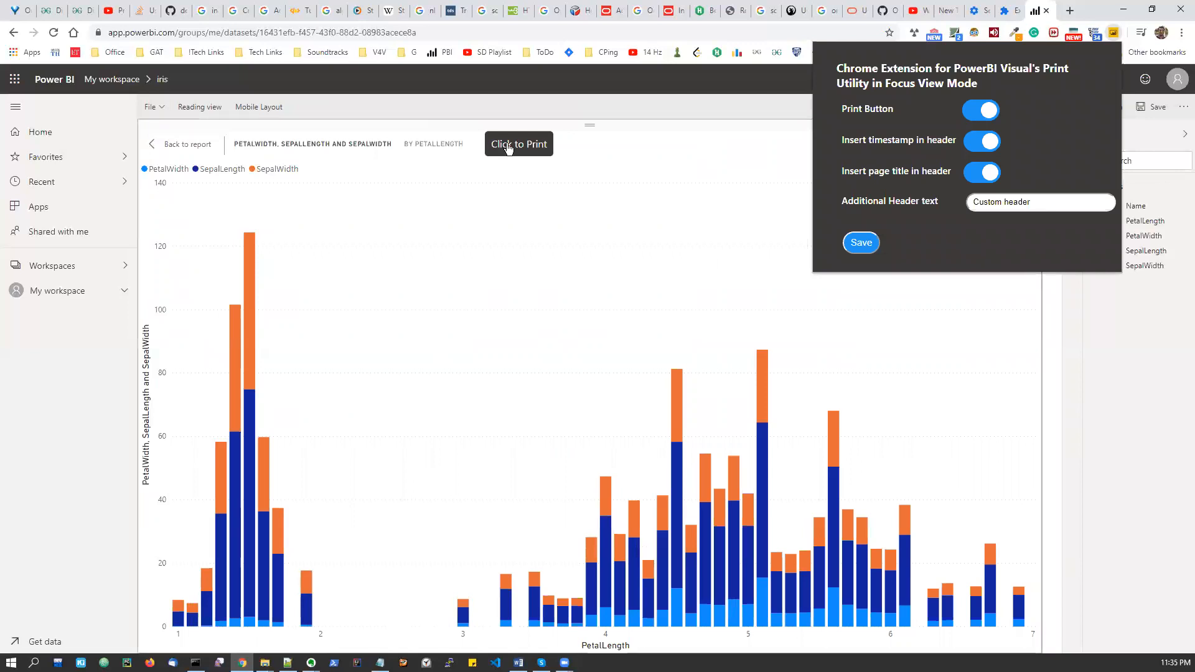
mouse_move(546, 155)
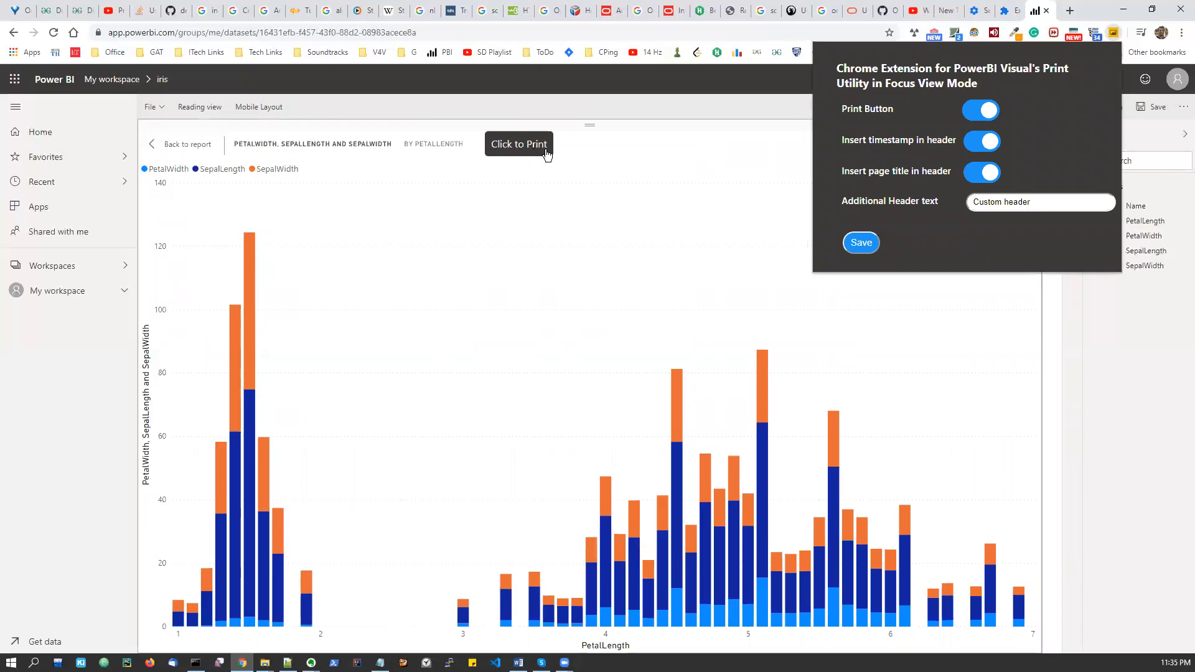
mouse_move(508, 154)
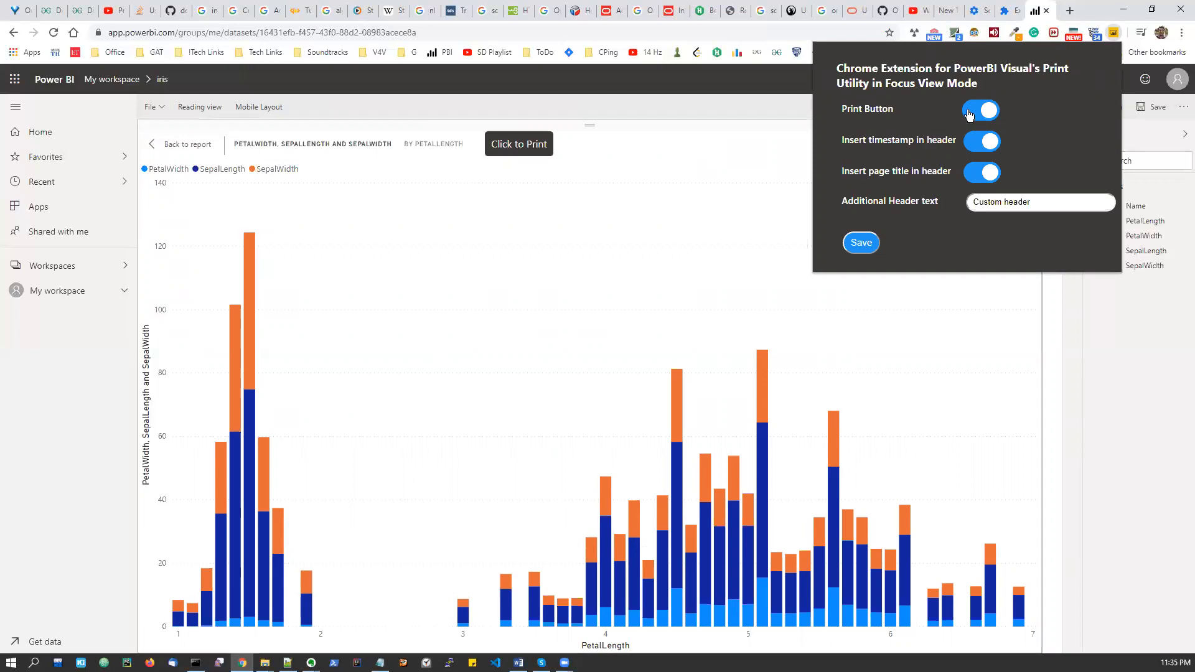
left_click(981, 111)
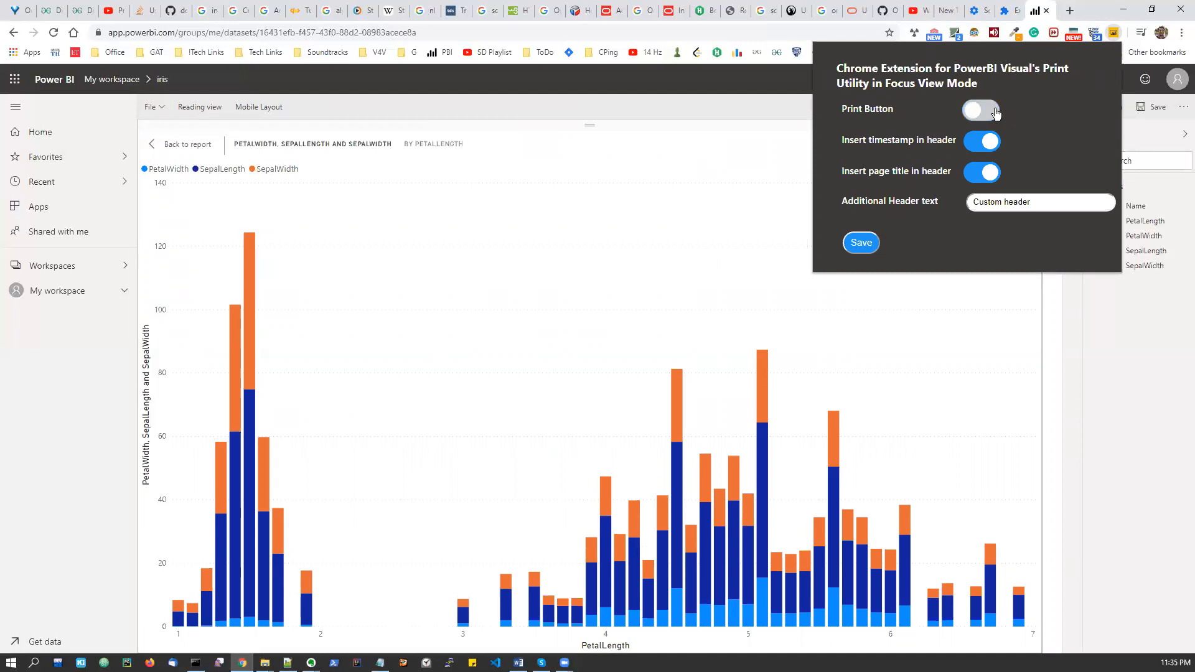
left_click(982, 109)
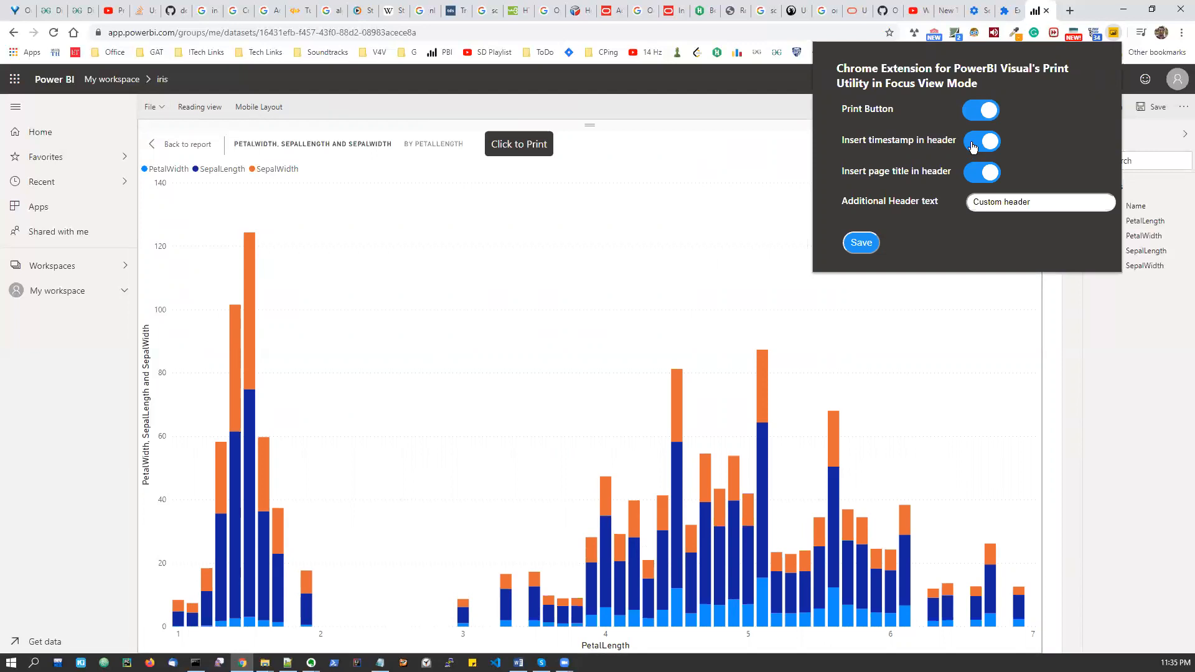
left_click(983, 142)
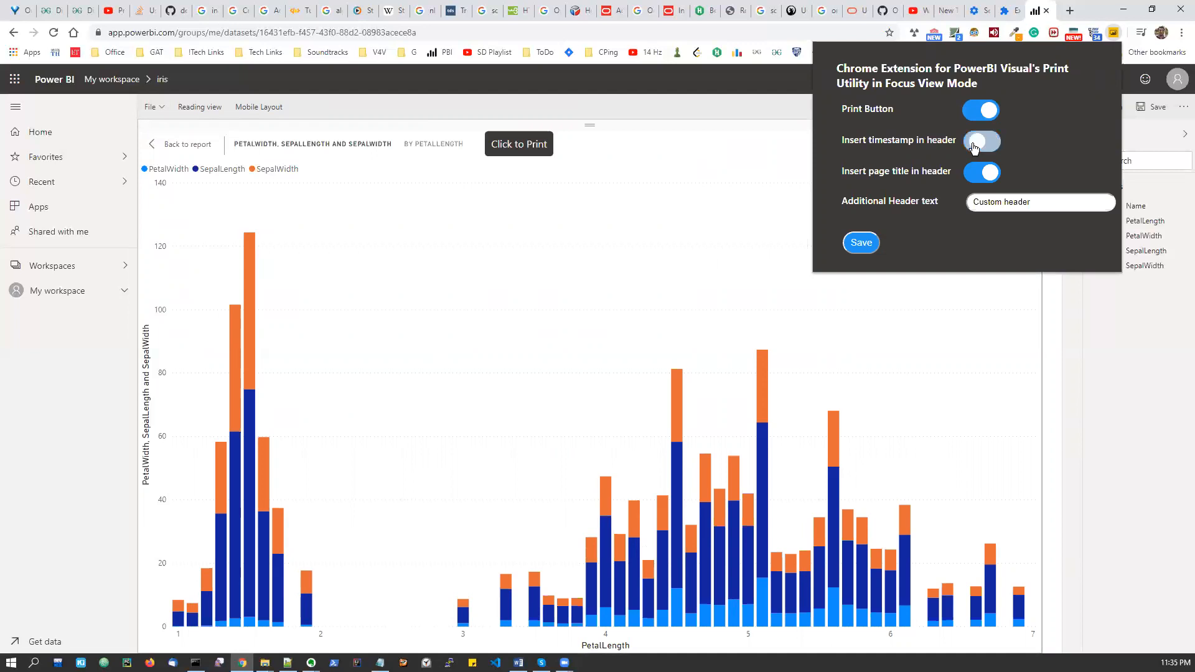
left_click(981, 141)
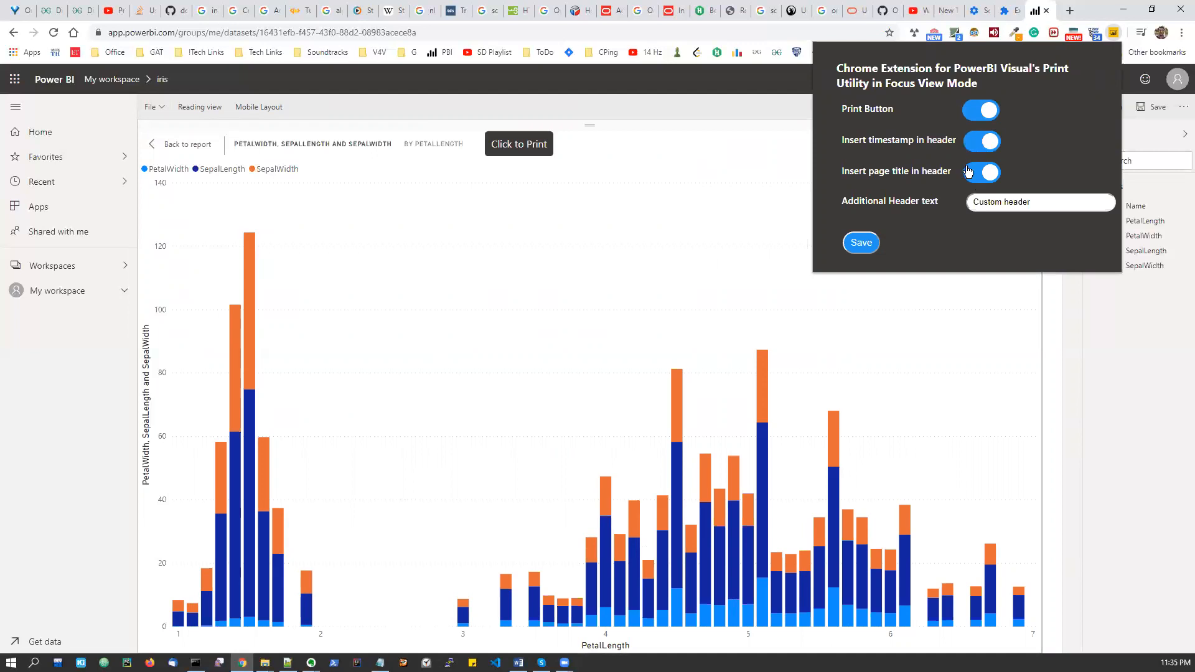
left_click(983, 172)
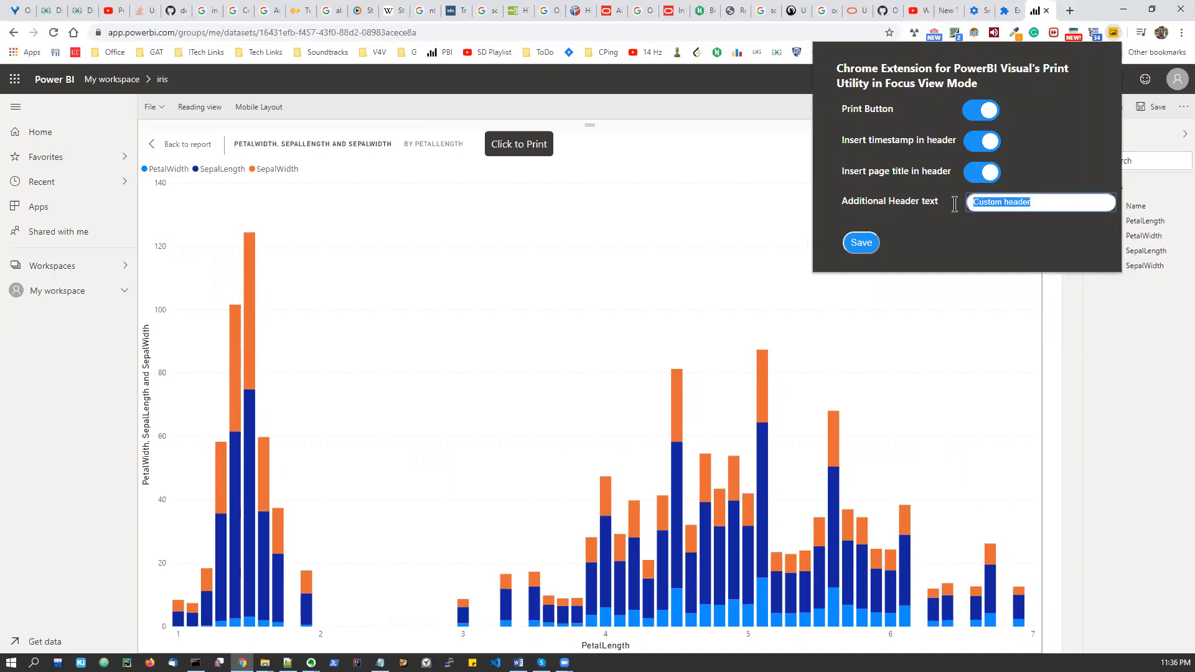
Replace the Additional Header text with 'Testing the print utility'.
type("Testing the print u")
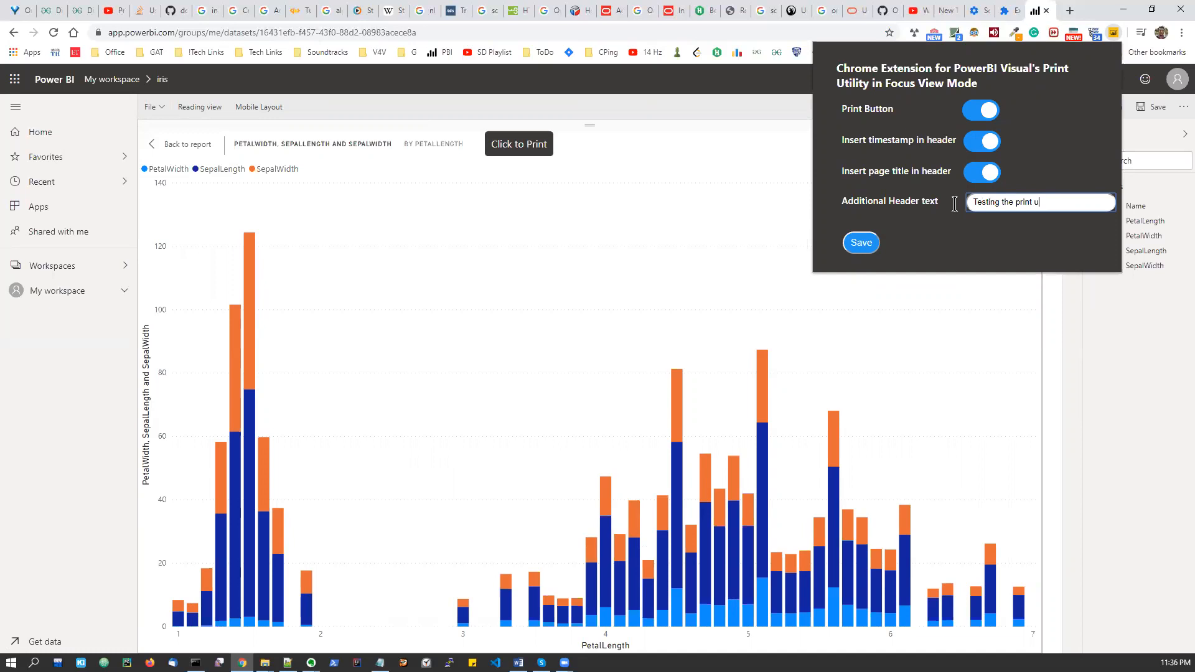
type("tility")
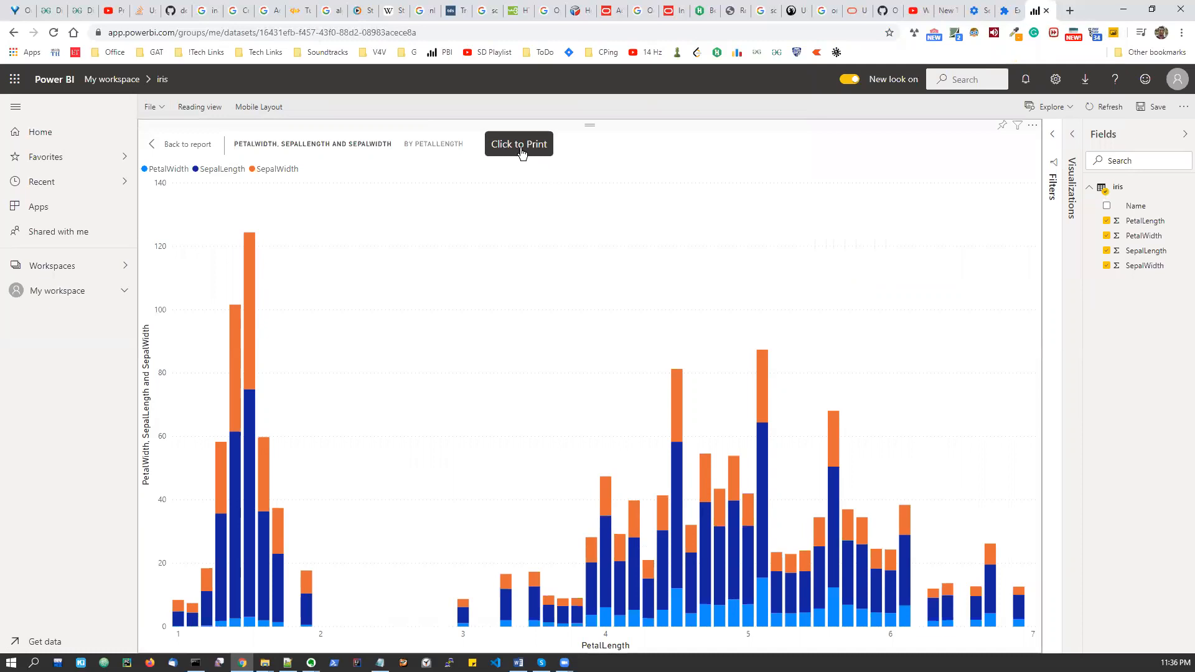
Print the focused chart with Click to Print, opening a Save as PDF preview with the custom header.
left_click(518, 144)
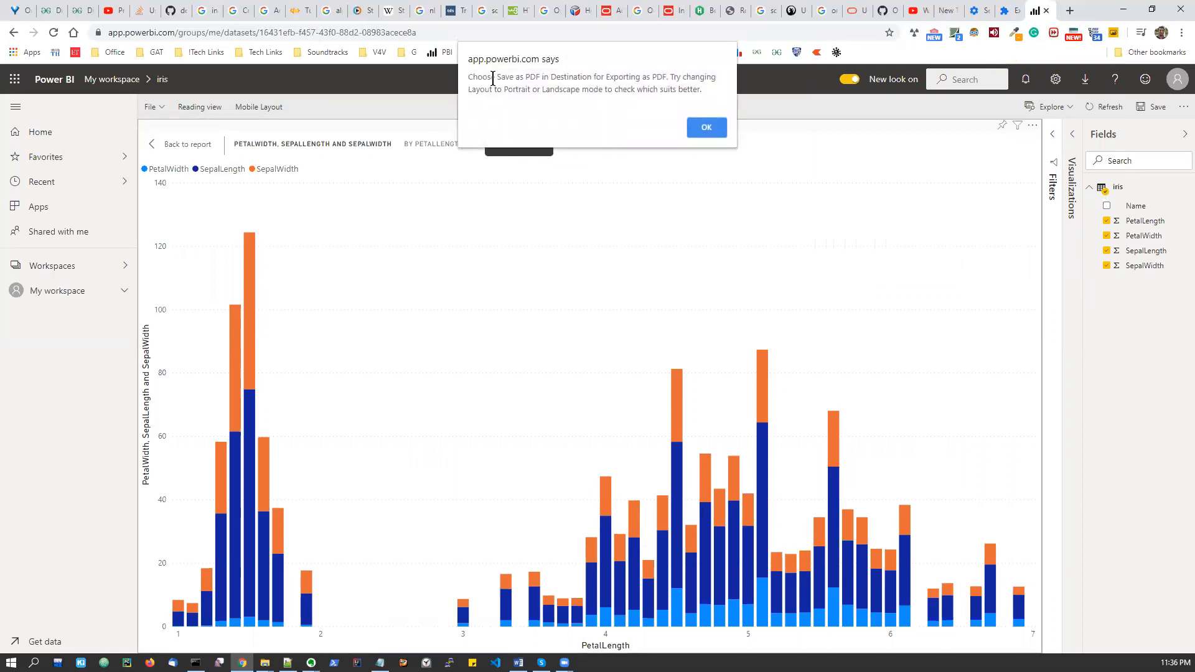
mouse_move(677, 114)
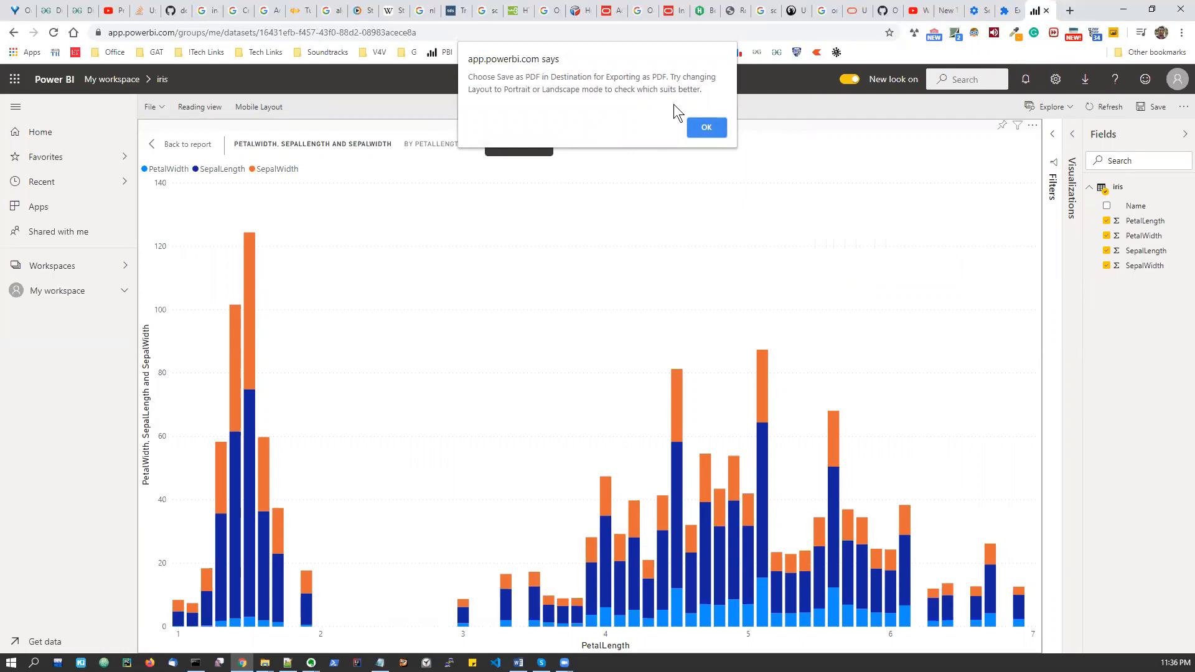
left_click(706, 127)
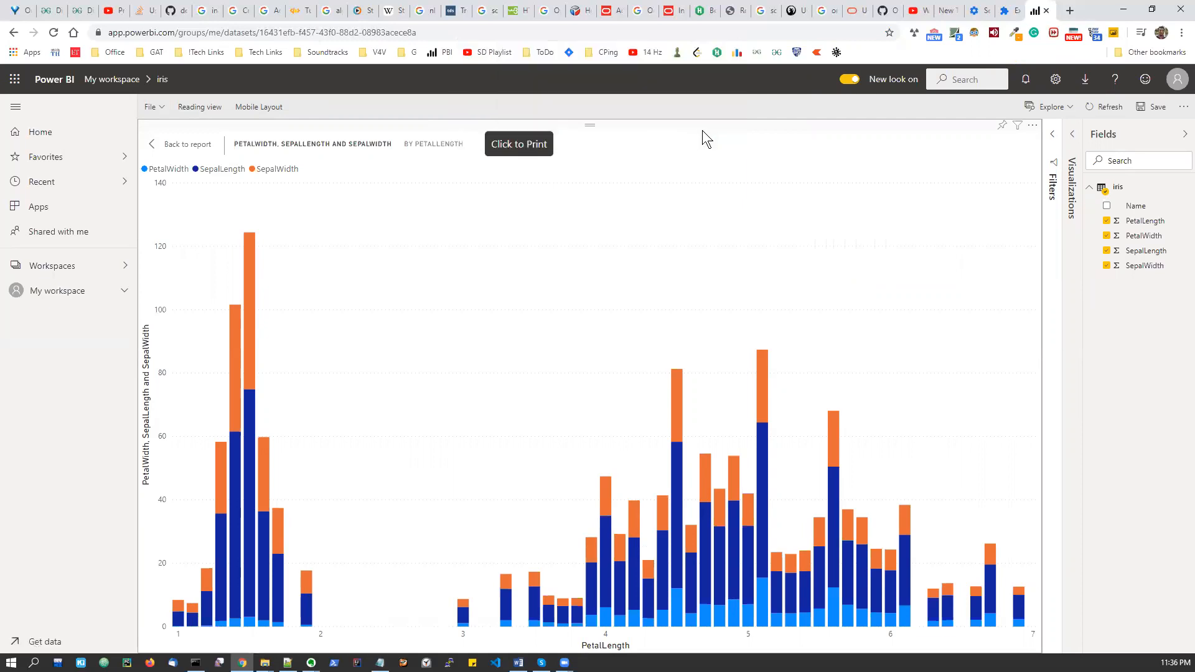
left_click(518, 145)
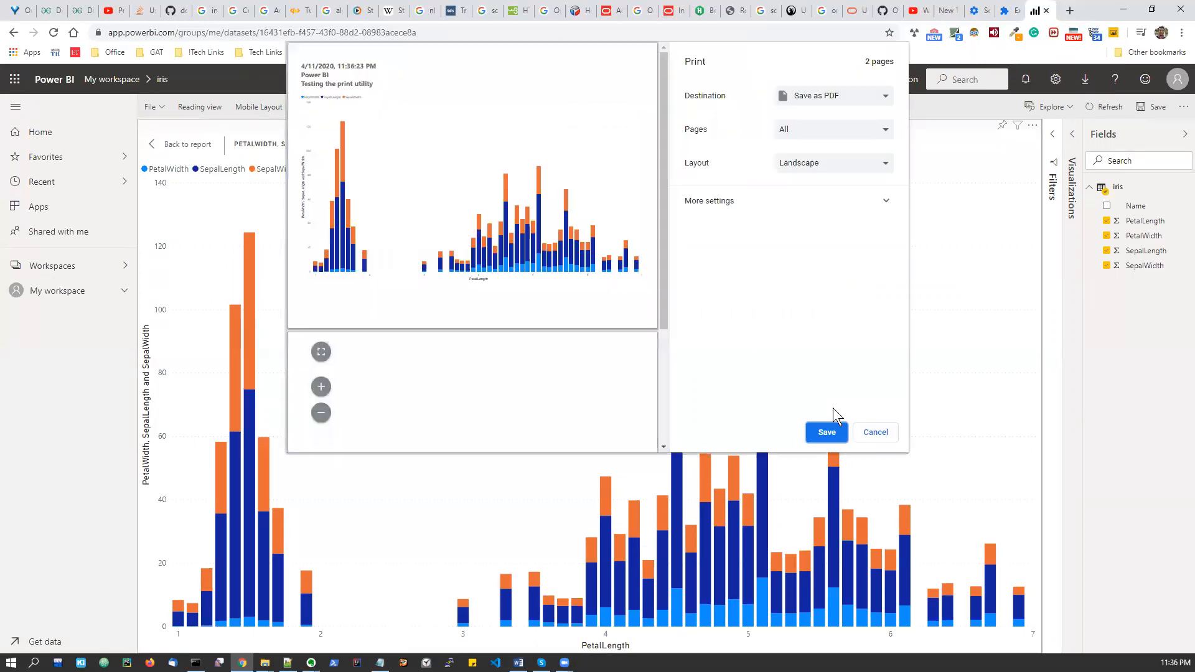
mouse_move(305, 125)
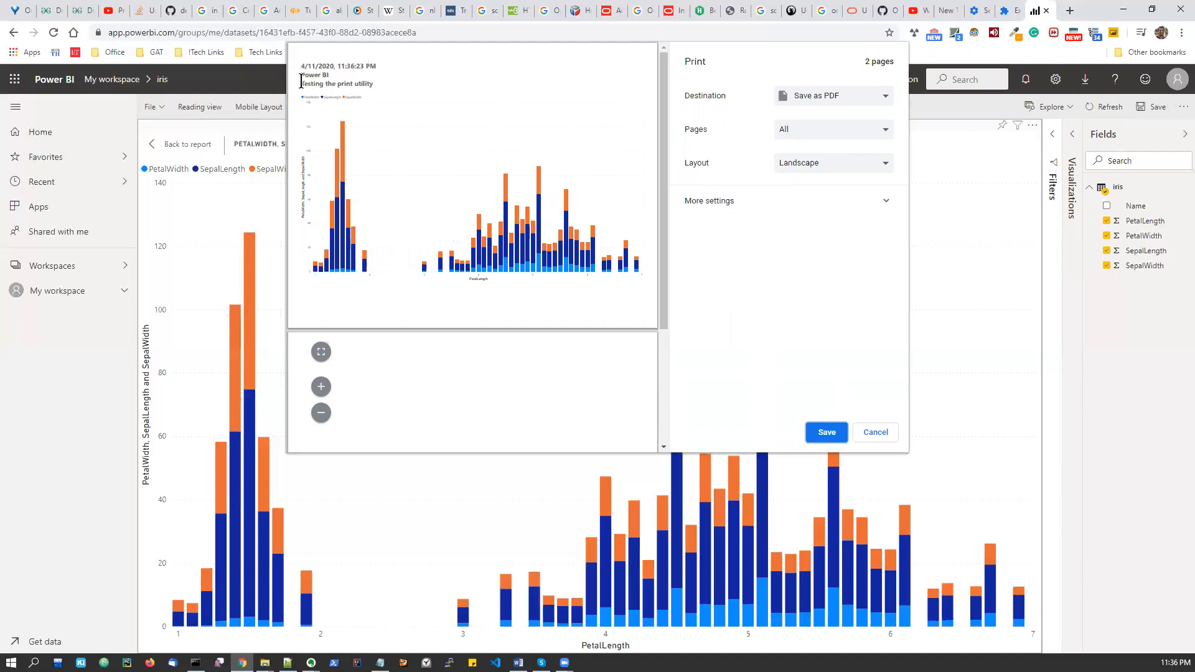
Try Portrait layout in the print dialog, then return the printout to Landscape.
double_click(337, 83)
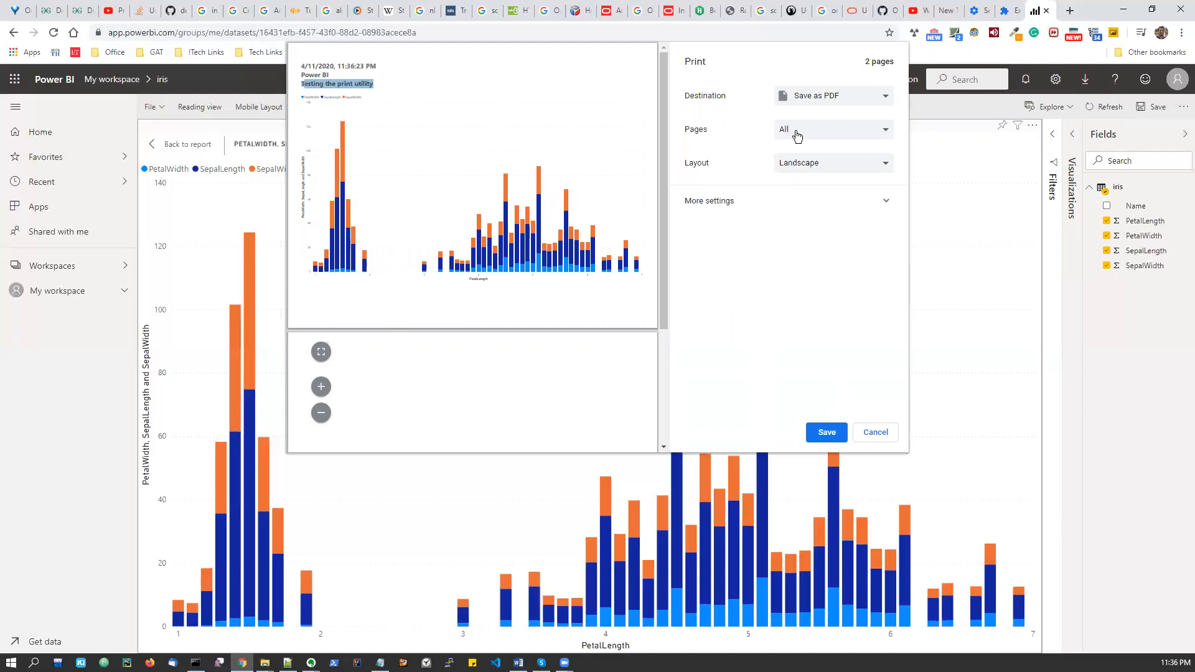
left_click(833, 161)
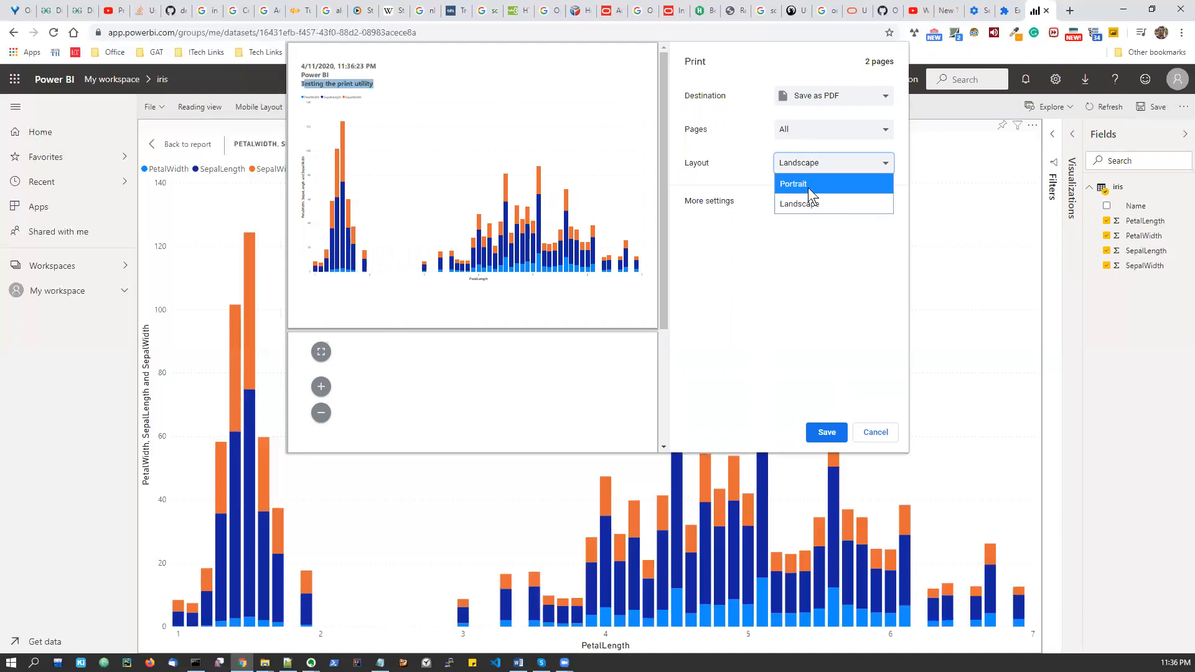
left_click(793, 183)
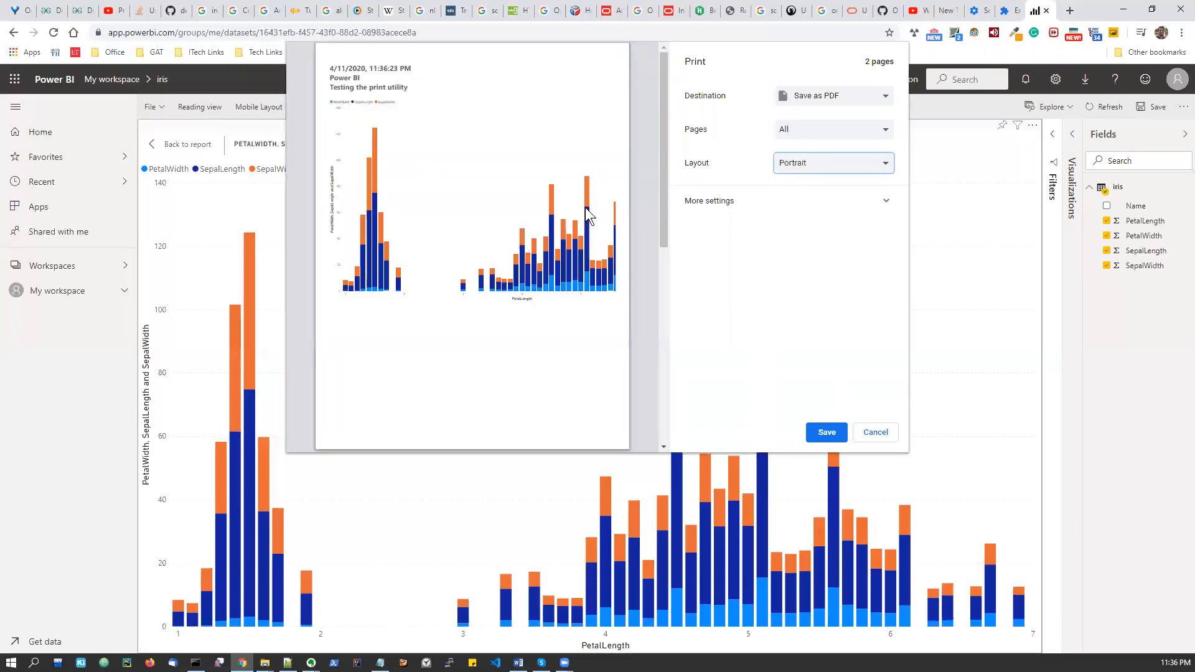
left_click(832, 162)
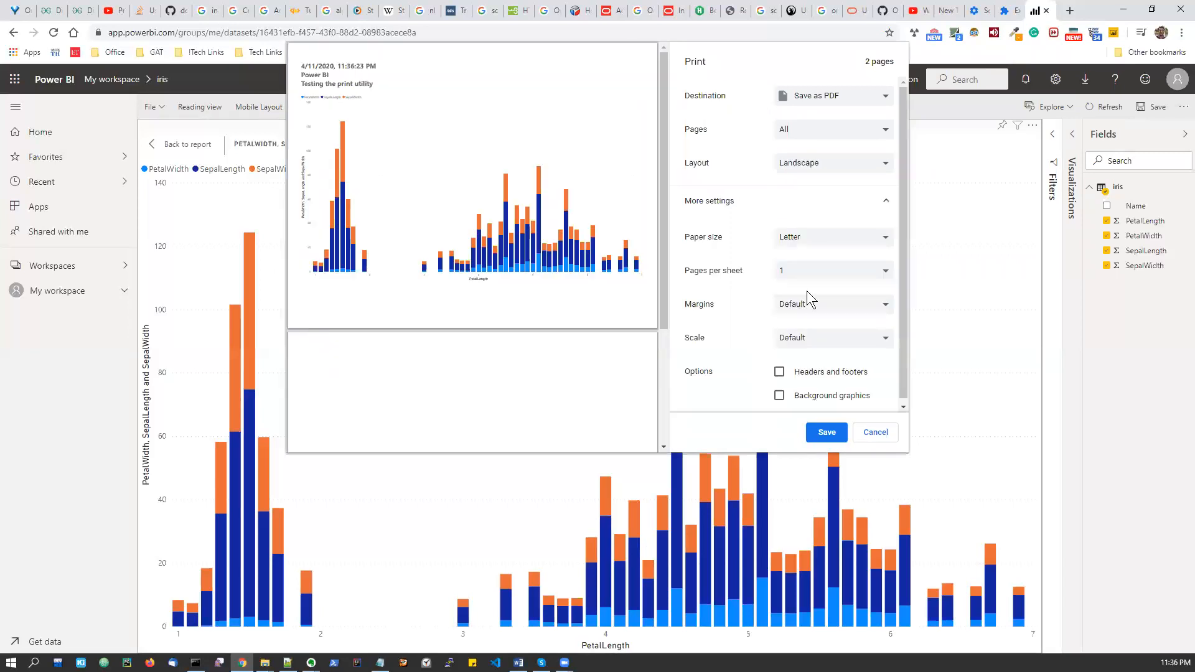
Set Margins to None and leave Background graphics turned off.
left_click(833, 304)
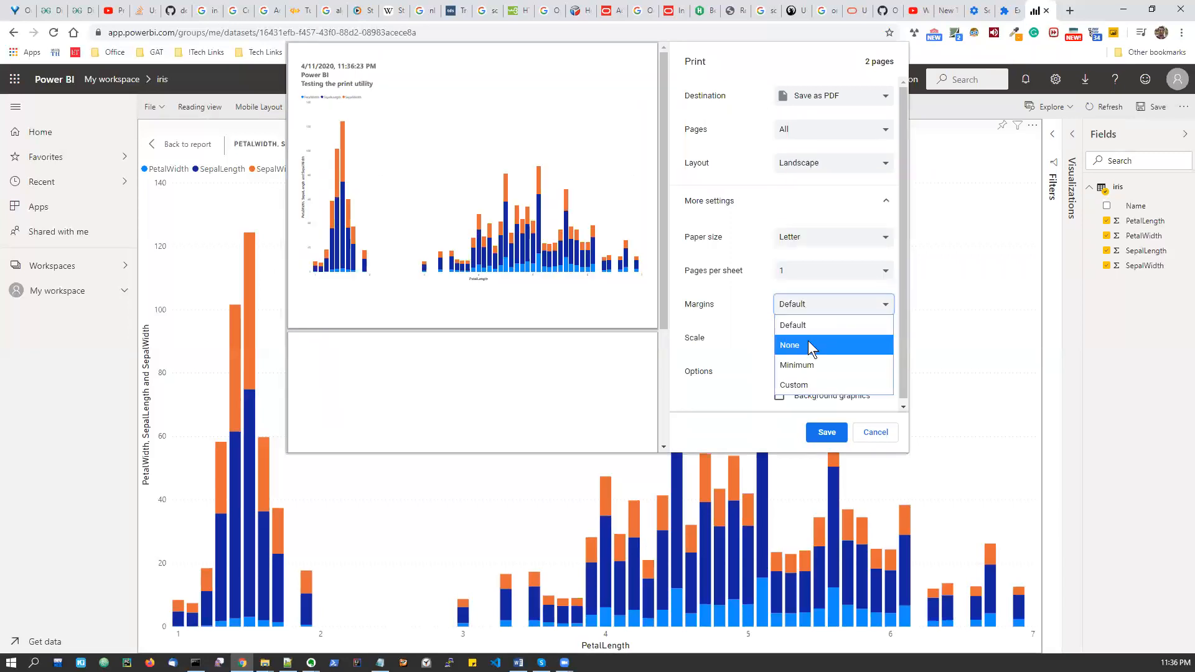
left_click(790, 345)
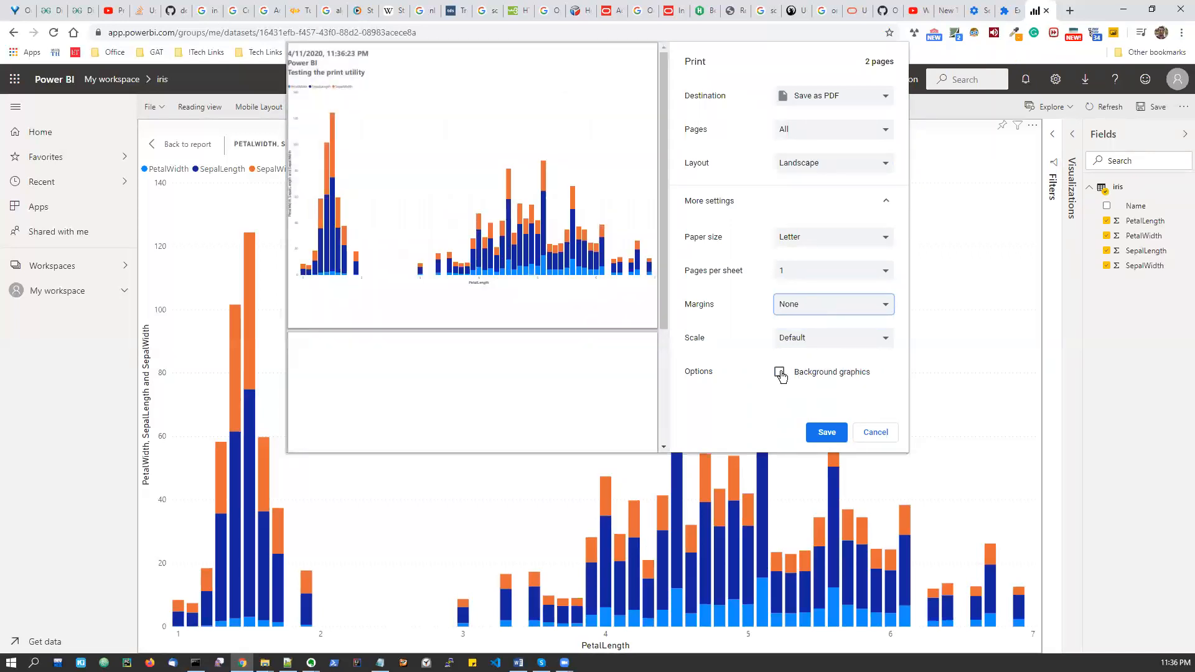
left_click(779, 372)
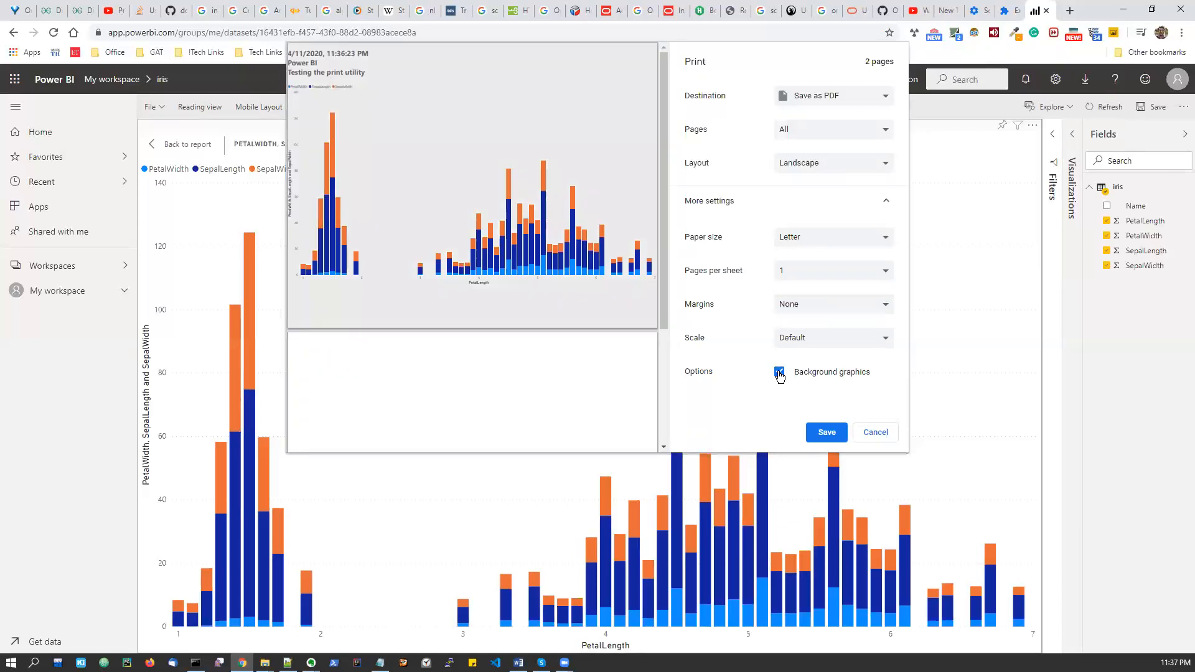
left_click(780, 372)
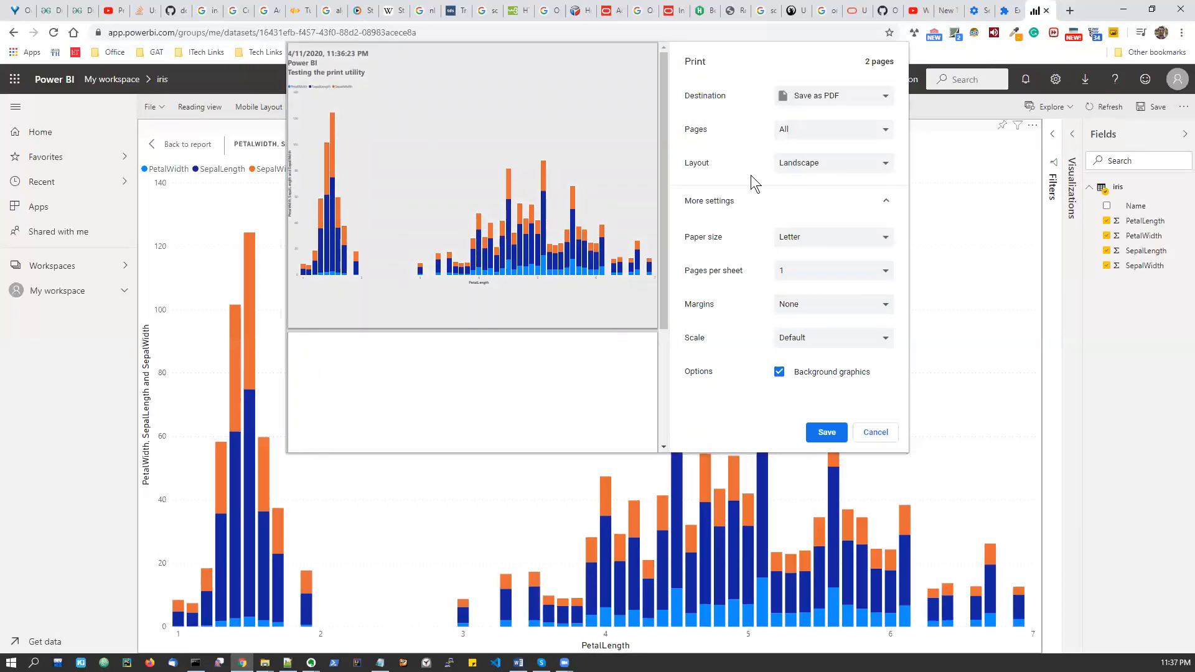
left_click(779, 371)
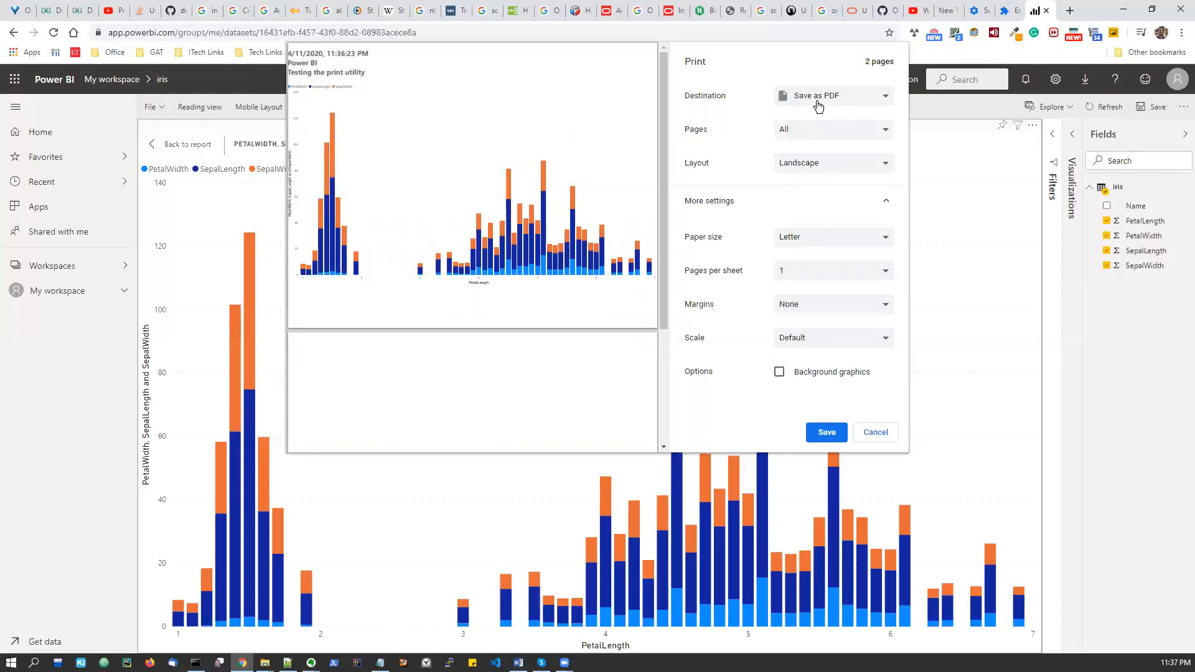
Try a printer in the Destination list, then return to Save as PDF.
left_click(834, 96)
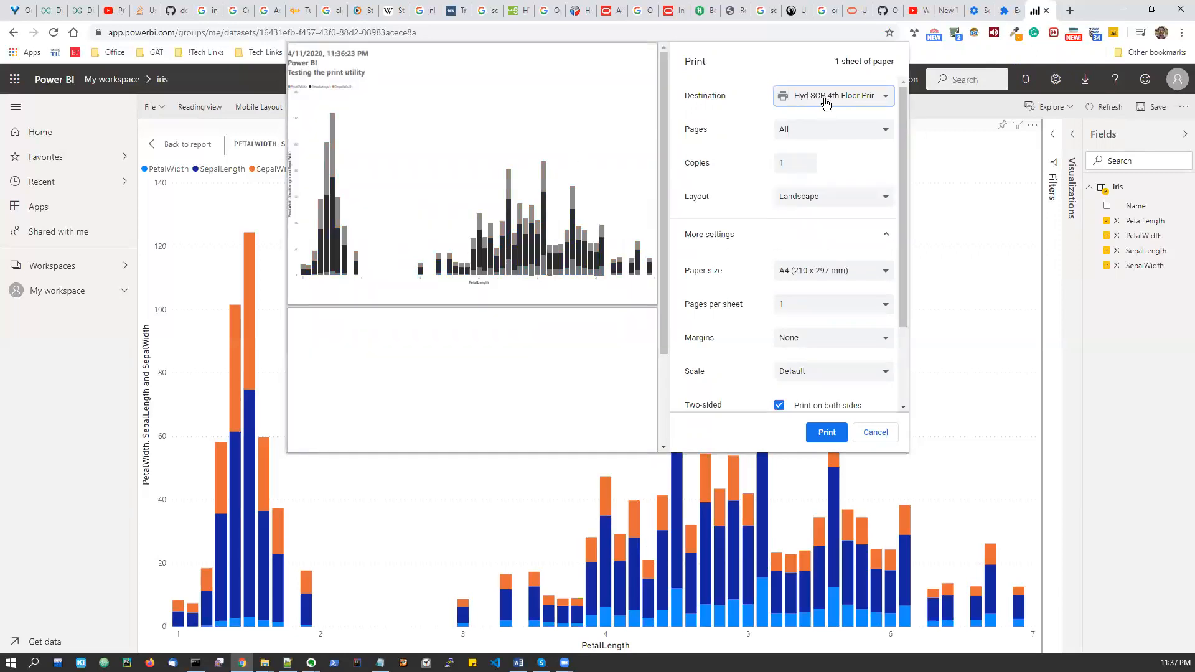
left_click(832, 96)
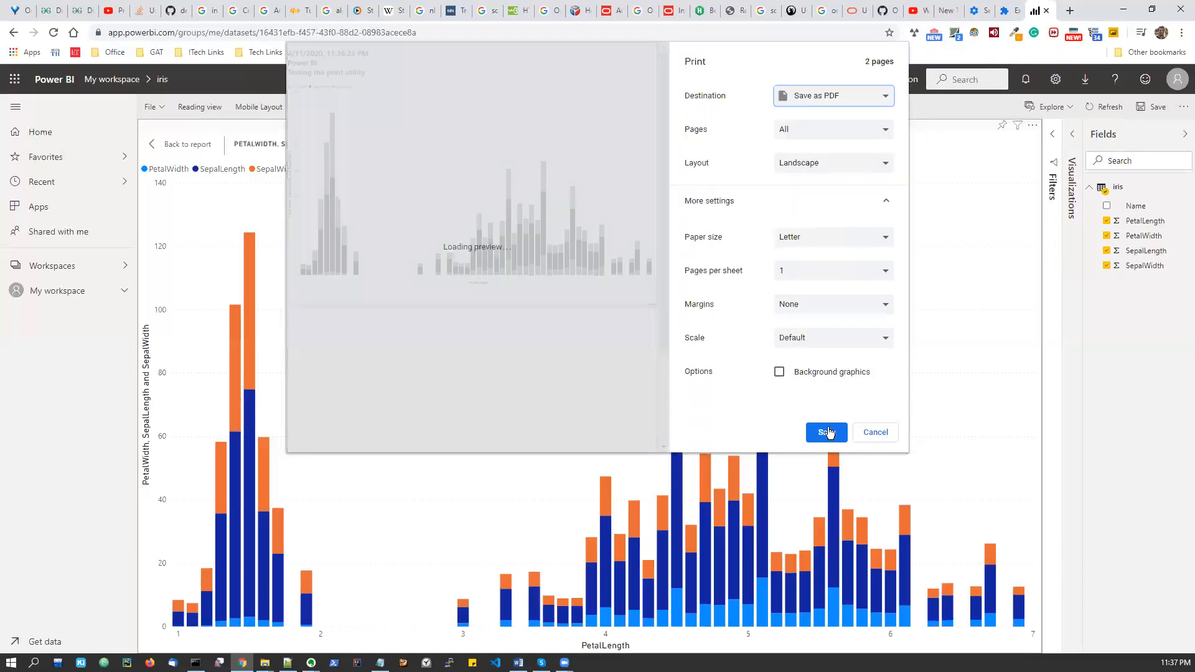
Save the printout to the Desktop as test.pdf, replacing the suggested file name.
left_click(827, 432)
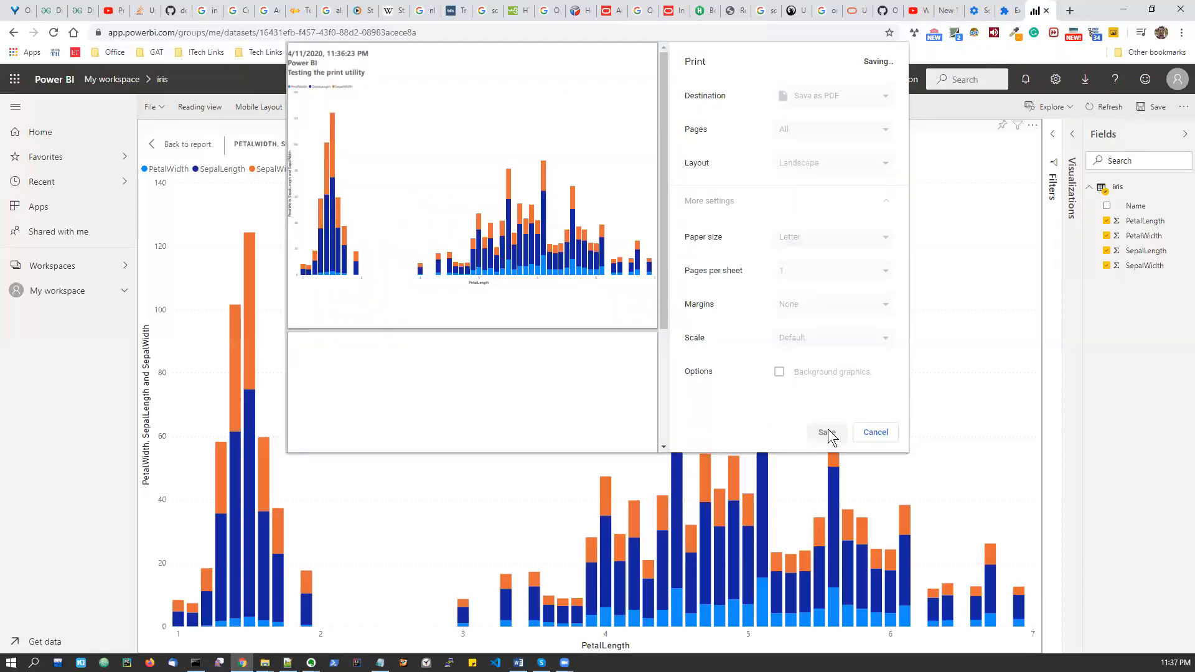
left_click(827, 432)
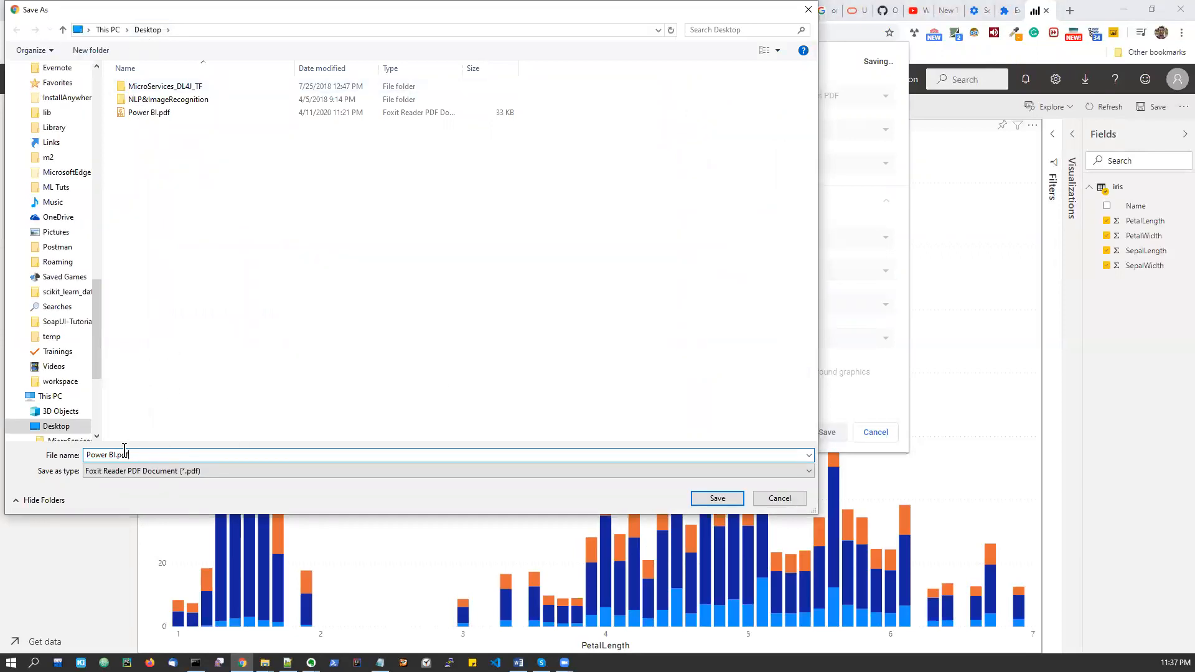
double_click(100, 456)
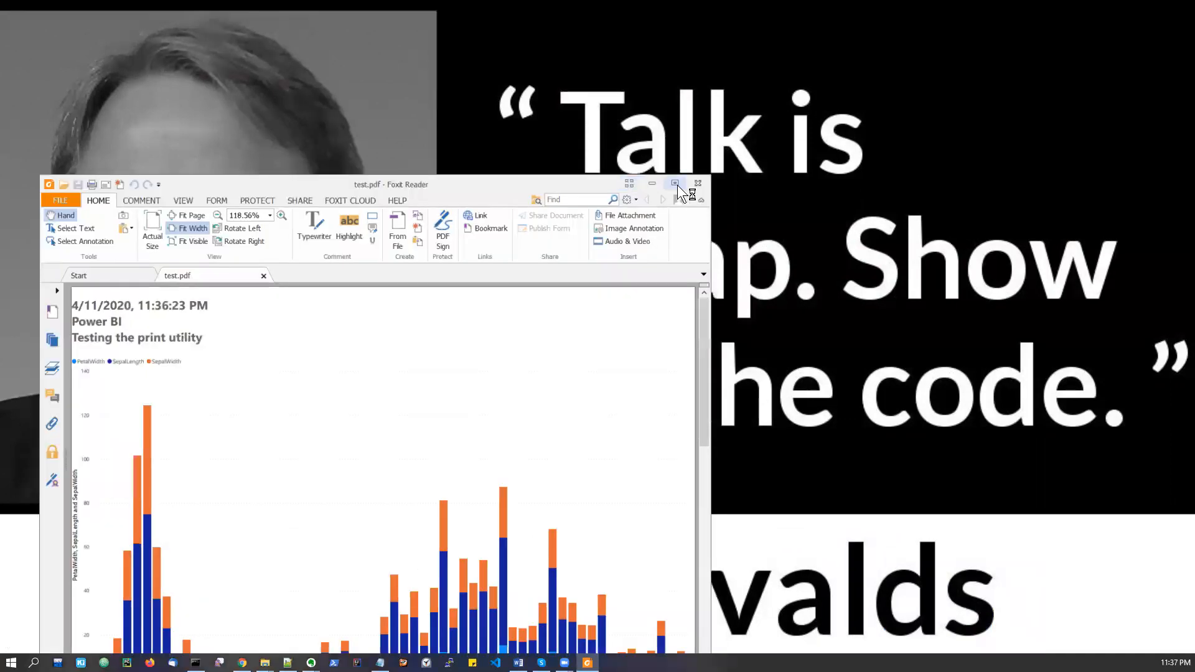
Maximize Foxit Reader and zoom to 100% so the whole first chart page is visible.
left_click(674, 184)
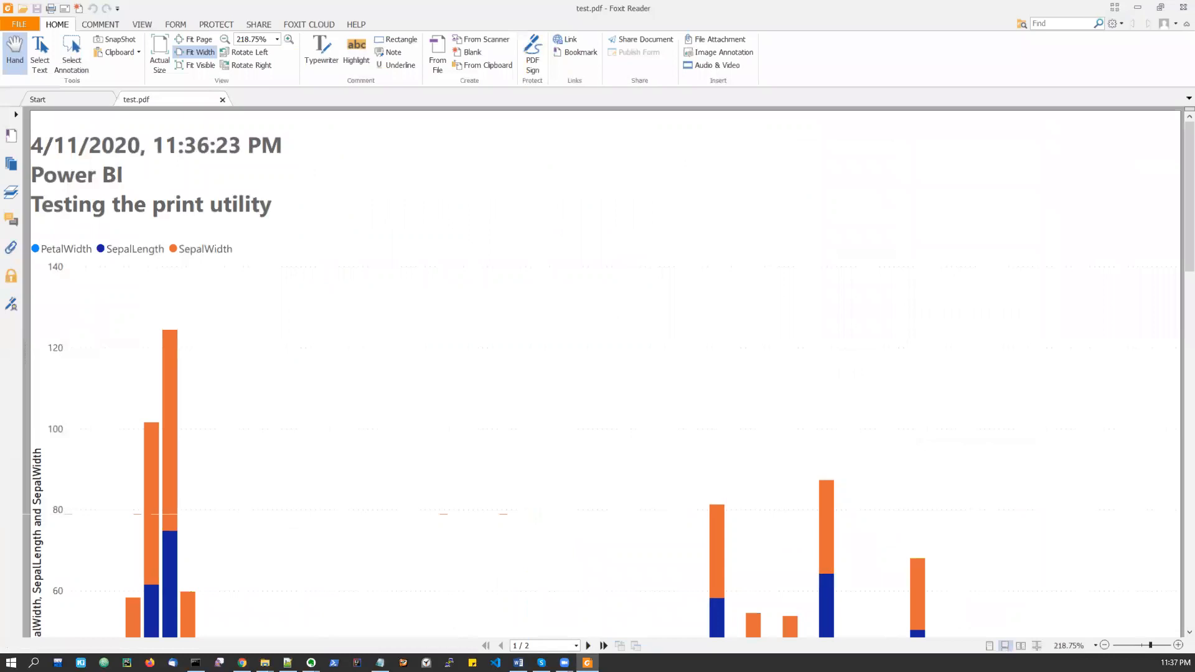
left_click(1105, 646)
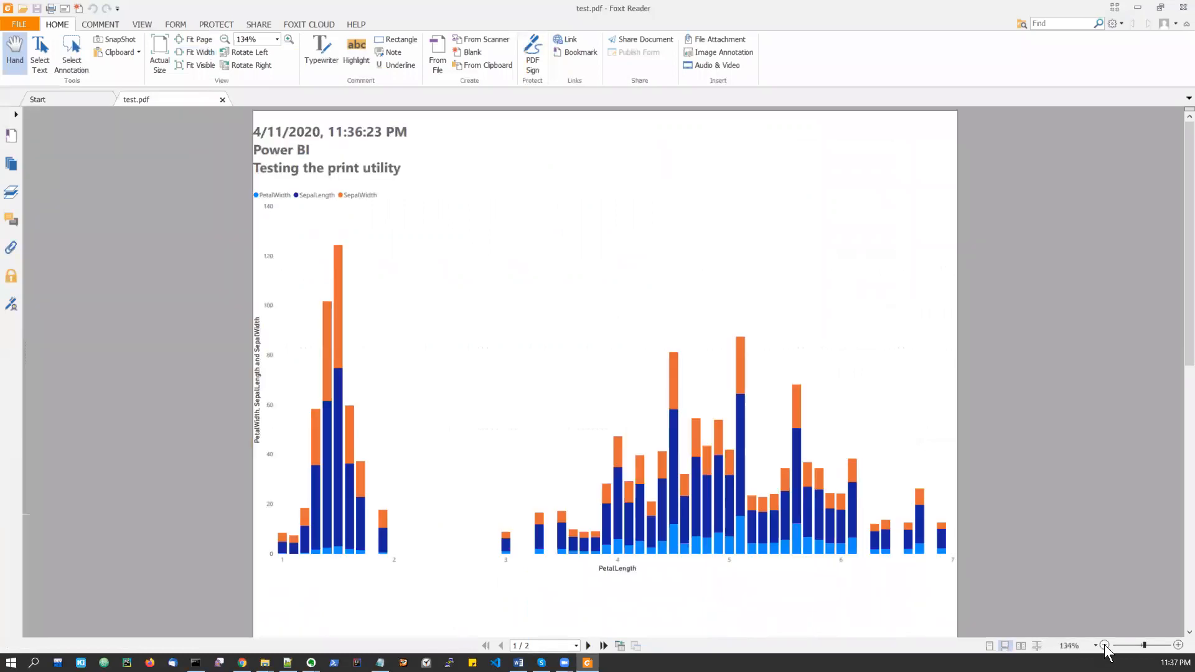
left_click(1104, 646)
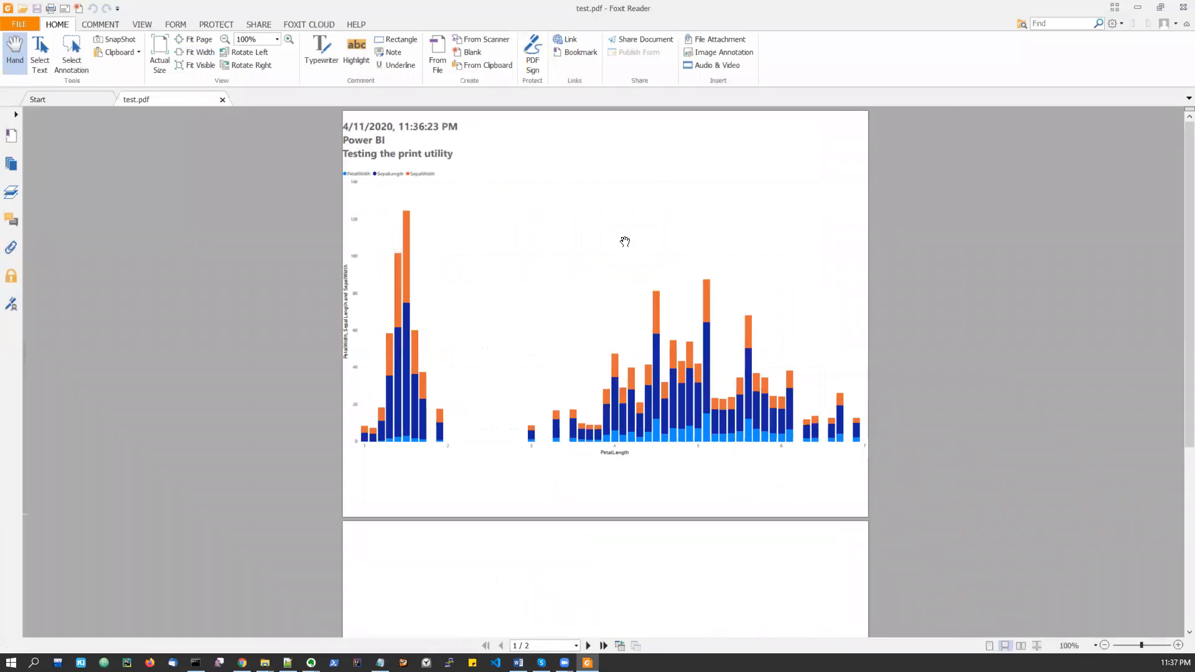
left_click(1064, 22)
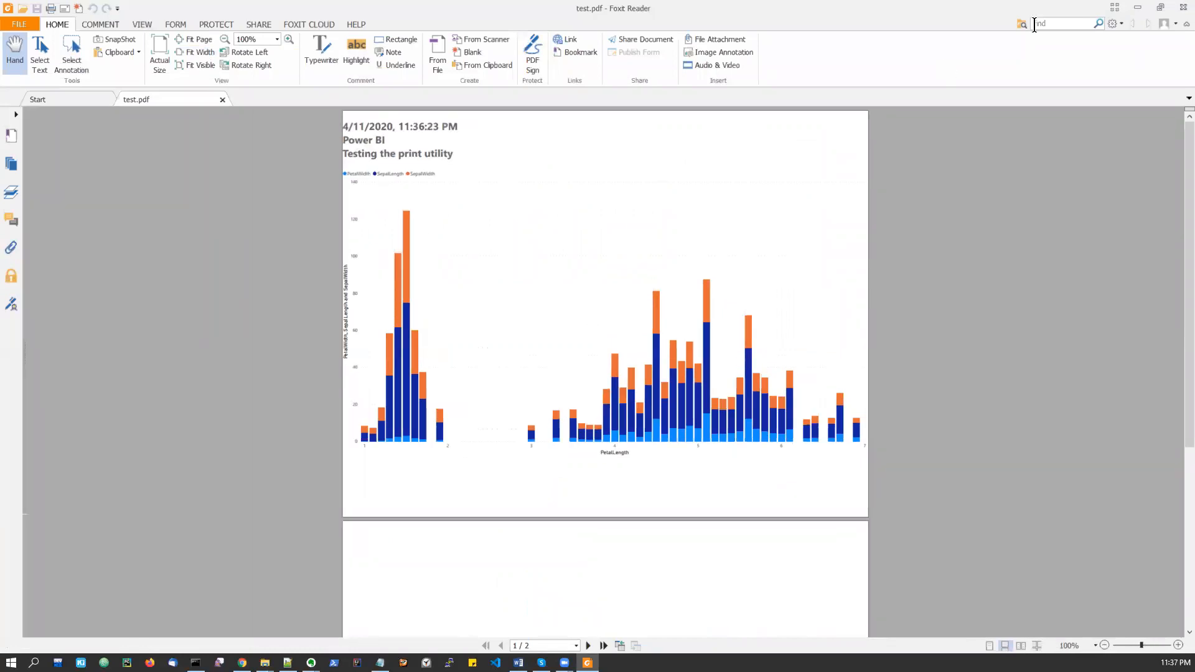
mouse_move(1182, 8)
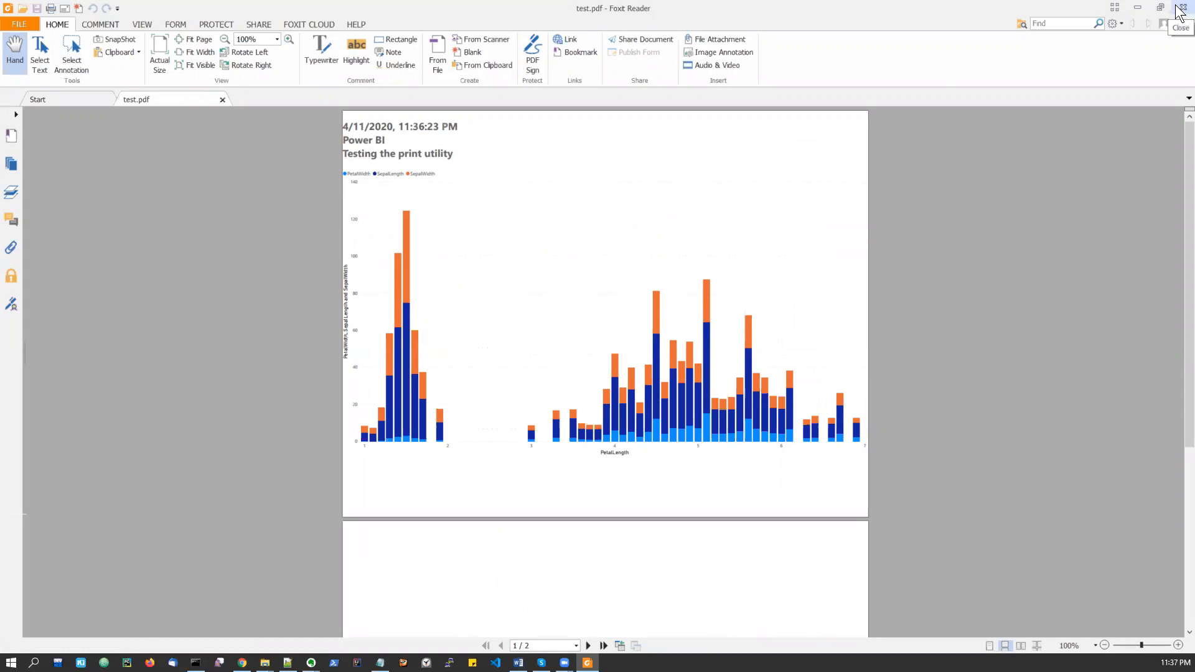